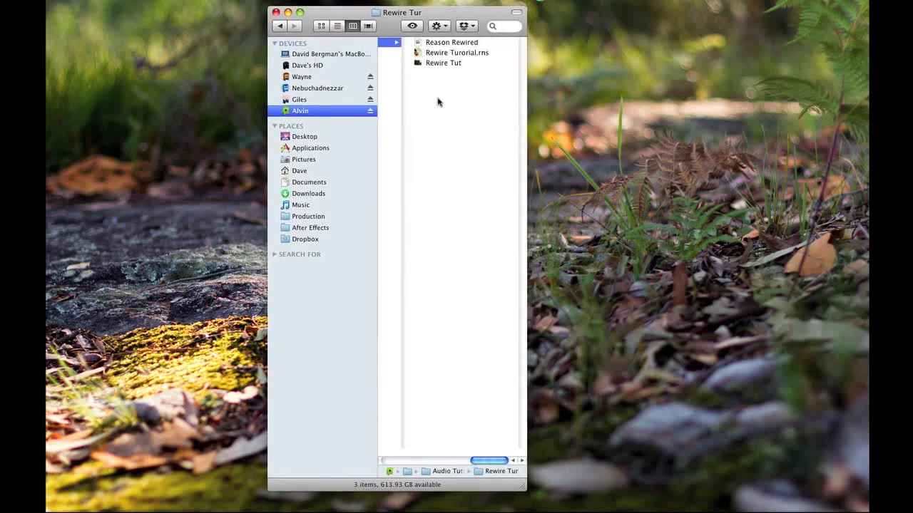
pyautogui.moveTo(452, 255)
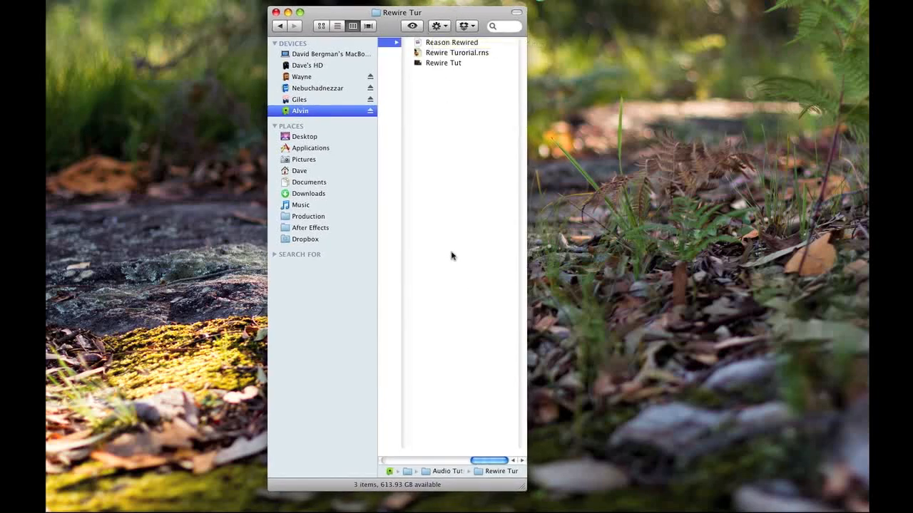
pyautogui.moveTo(445, 104)
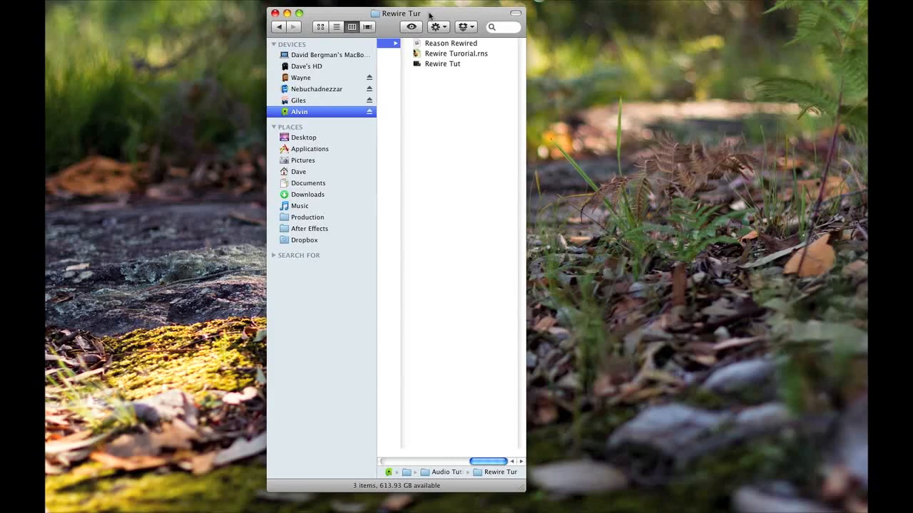
pyautogui.moveTo(431, 107)
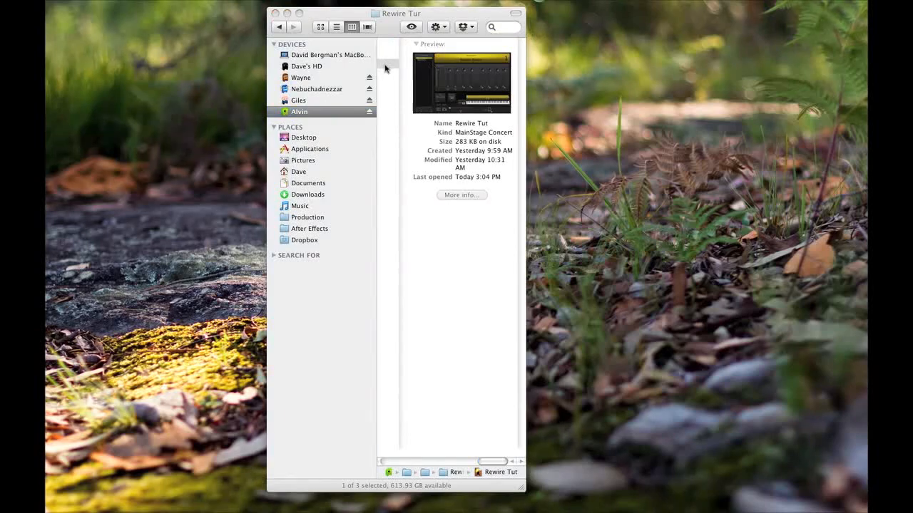
# Open the Rewire Tut concert in MainStage.
pyautogui.doubleClick(462, 81)
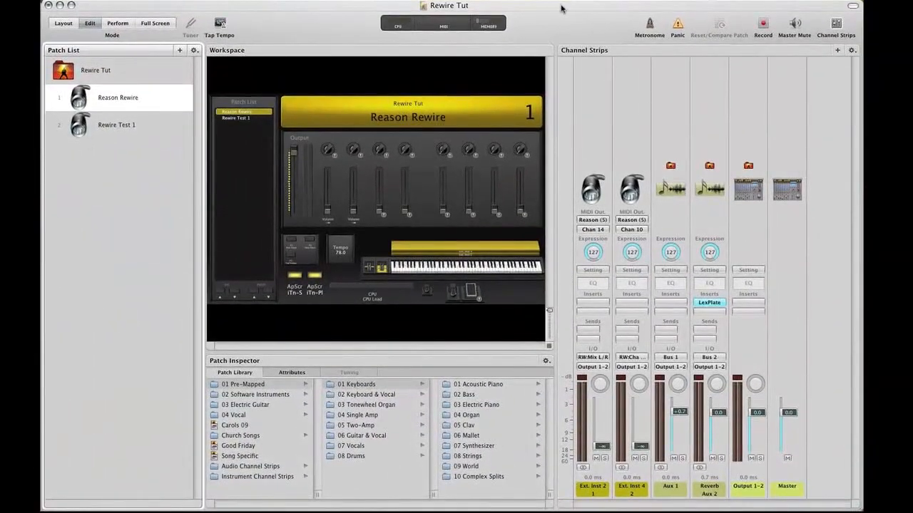
pyautogui.moveTo(117, 126)
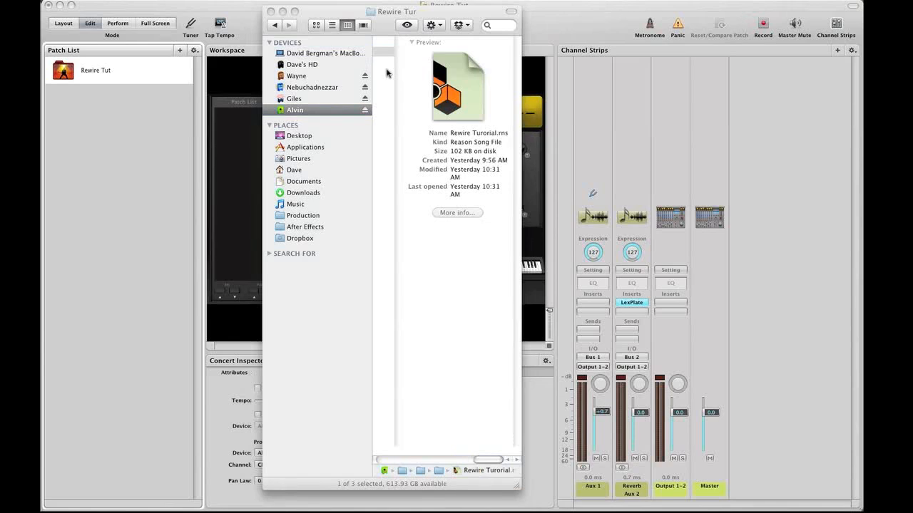
pyautogui.moveTo(240, 14)
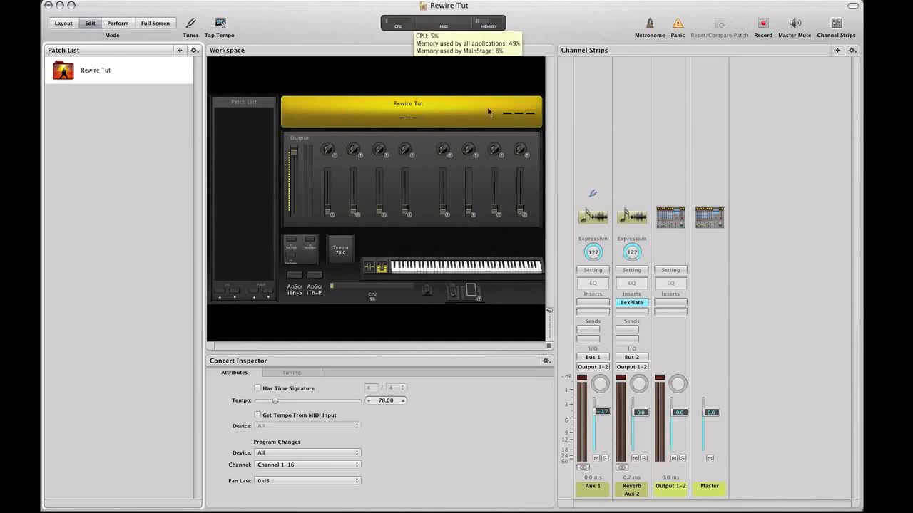
pyautogui.moveTo(377, 137)
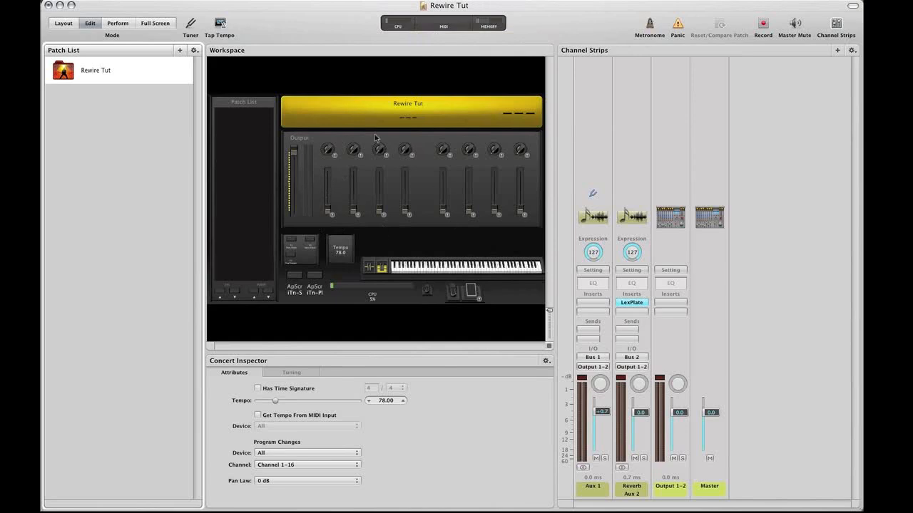
pyautogui.moveTo(854, 51)
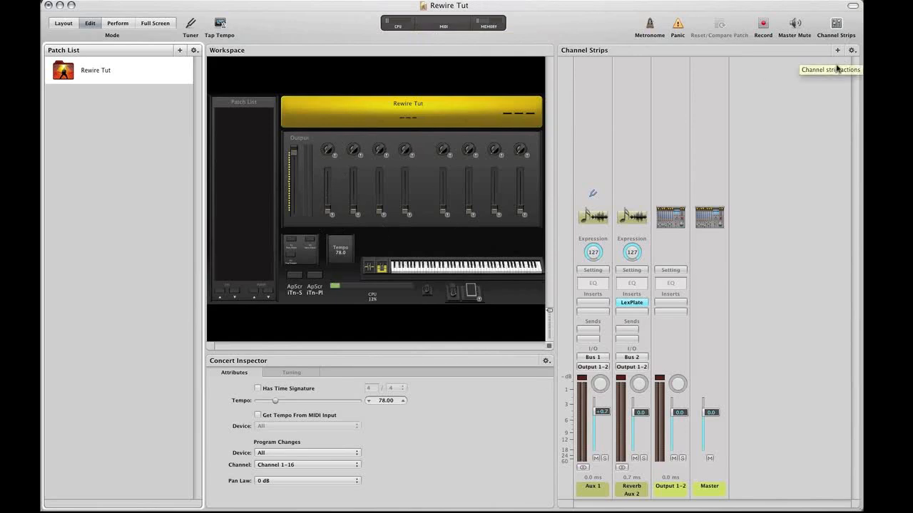
pyautogui.moveTo(837, 65)
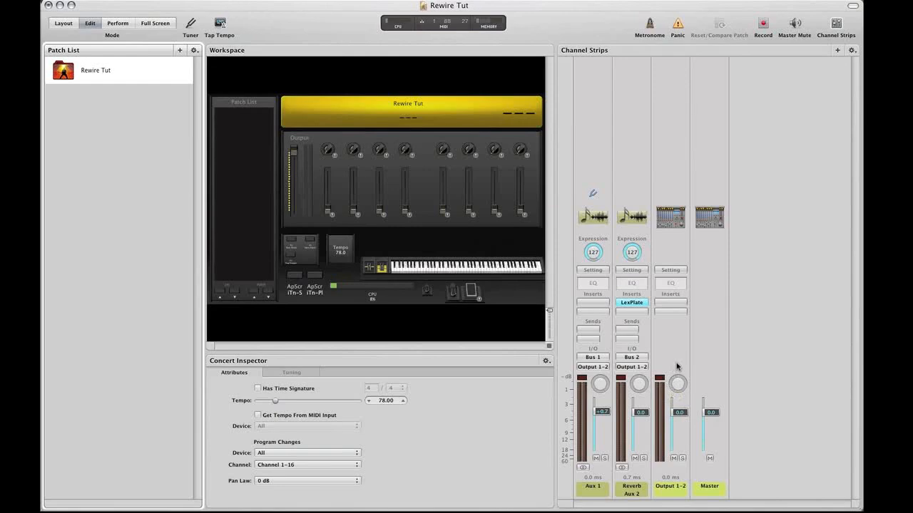
pyautogui.moveTo(180, 52)
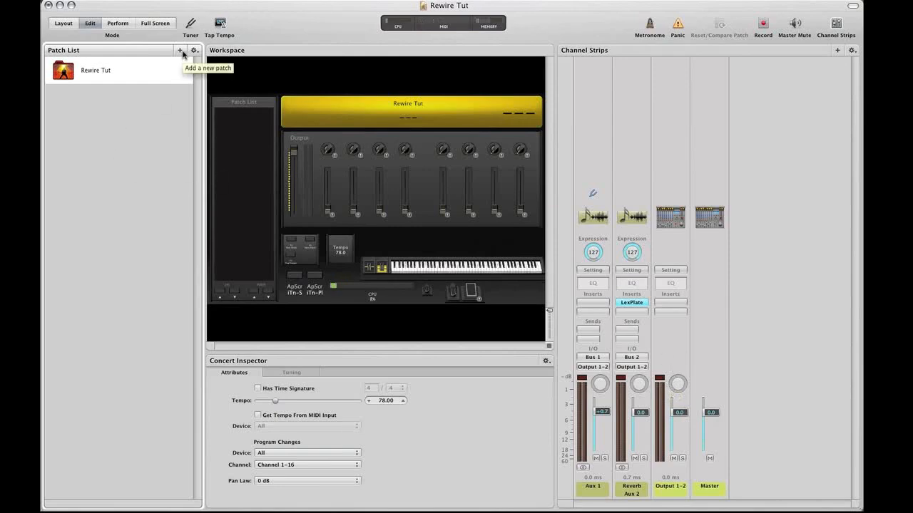
# Add a new patch to the concert and rename it 'Rewire Test'.
pyautogui.click(182, 50)
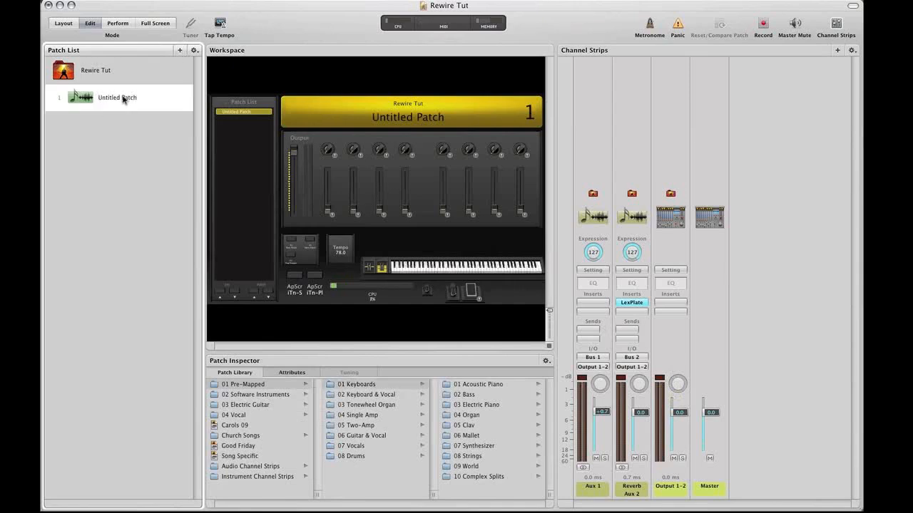
pyautogui.doubleClick(117, 97)
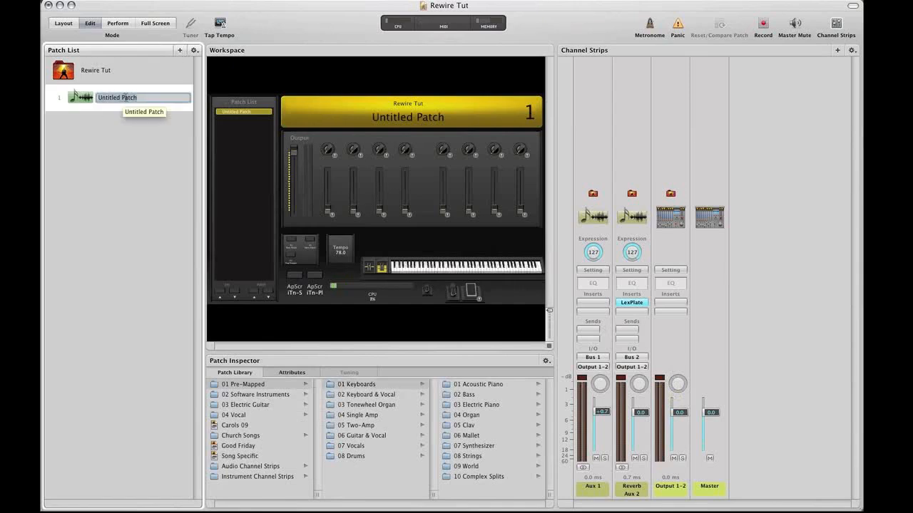
pyautogui.write('Rewire Test')
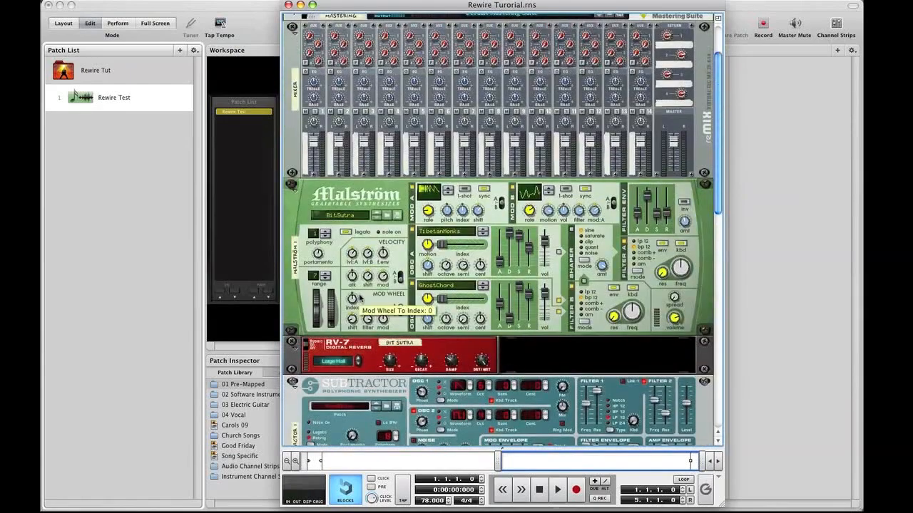
# Scroll through the Rewire Tutorial rack to browse its mixer, synth and effect devices.
pyautogui.scroll(-3)
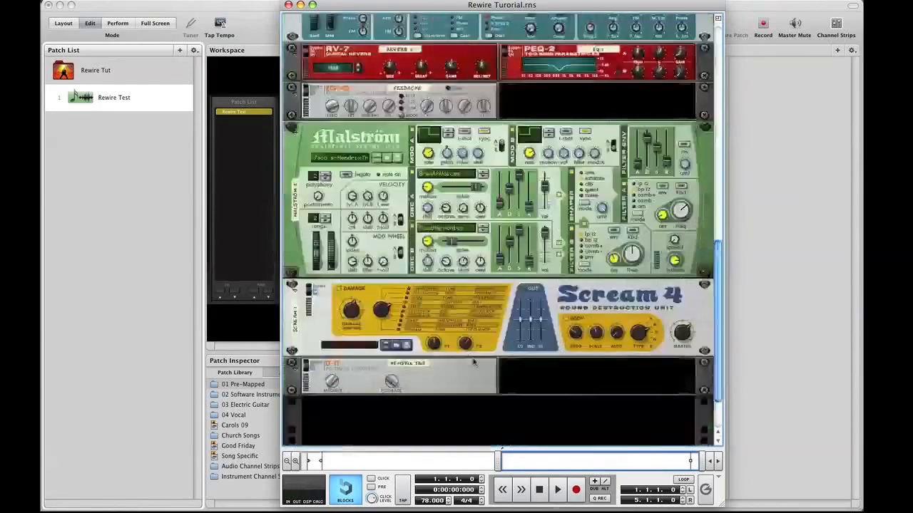
pyautogui.scroll(-3)
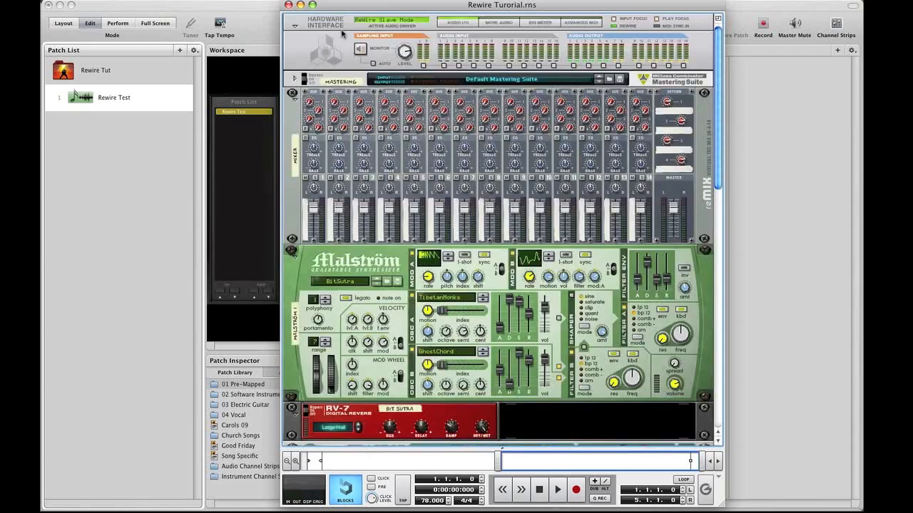
pyautogui.moveTo(348, 34)
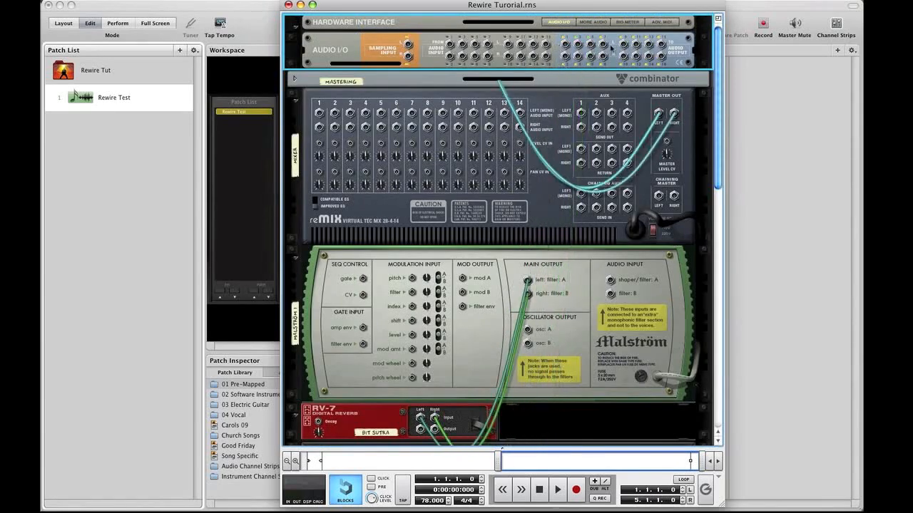
# Route the reverb's cable to the hardware interface from the rack's rear panel.
pyautogui.scroll(-3)
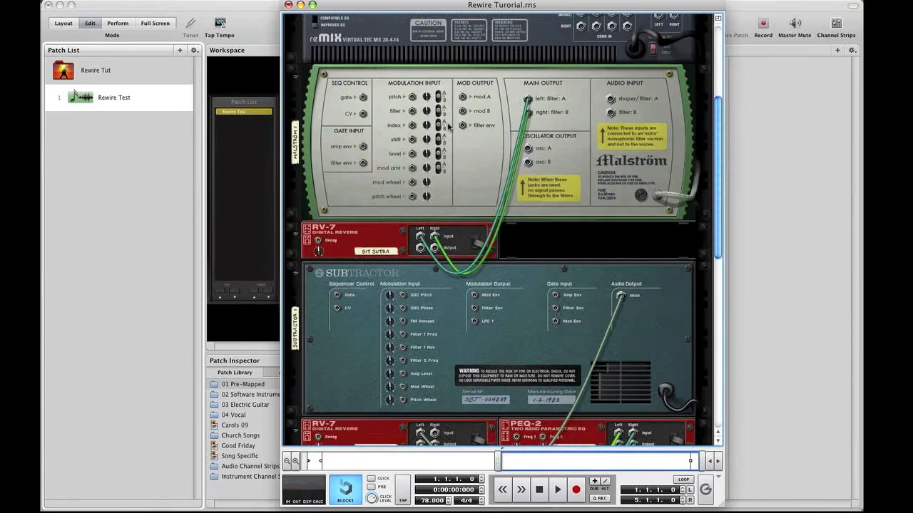
pyautogui.moveTo(571, 84)
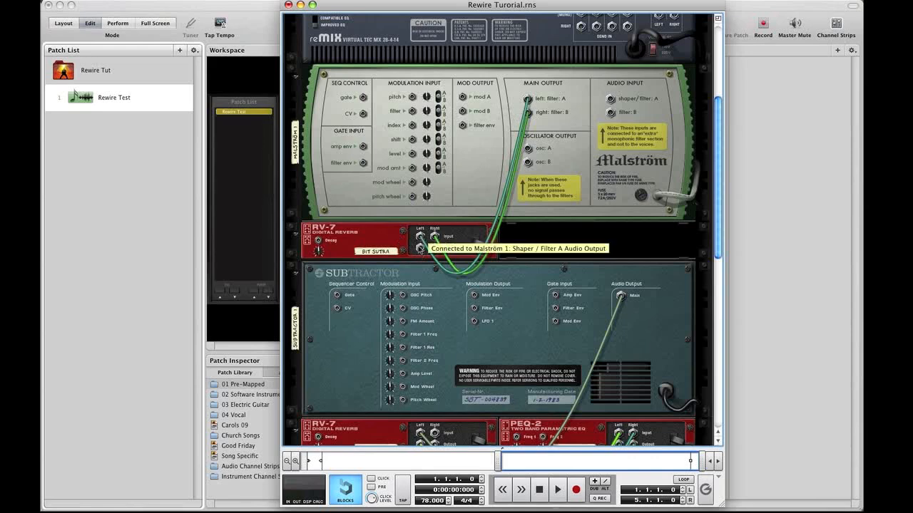
pyautogui.rightClick(425, 235)
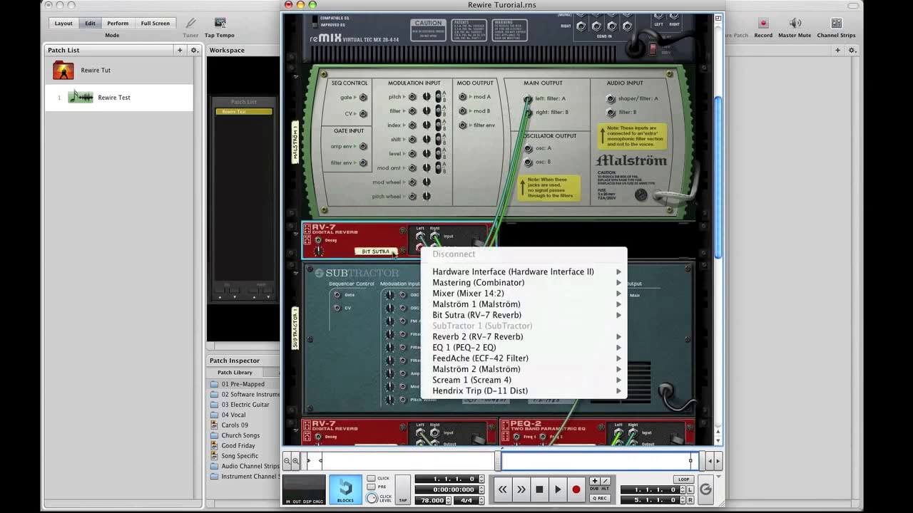
pyautogui.click(468, 315)
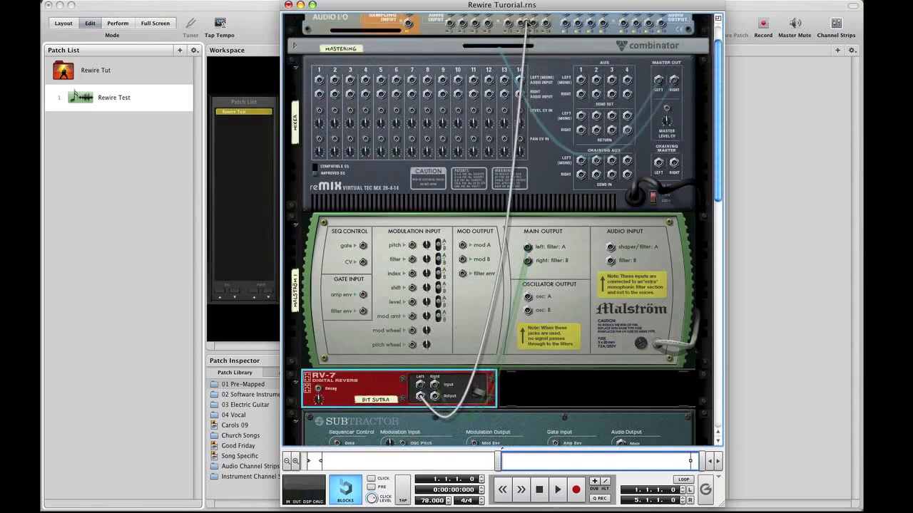
# Scroll down the rack to inspect the rear cabling of Subtractor, reverbs and EQ.
pyautogui.scroll(-3)
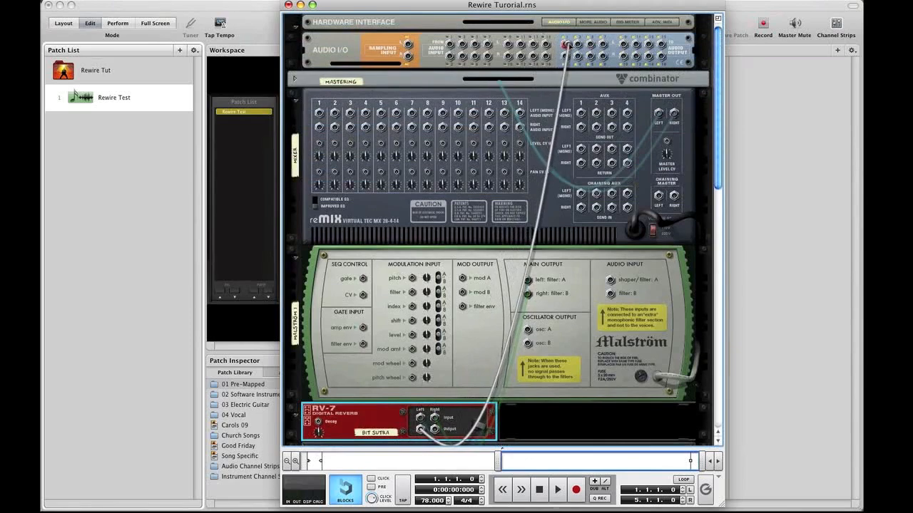
pyautogui.scroll(-3)
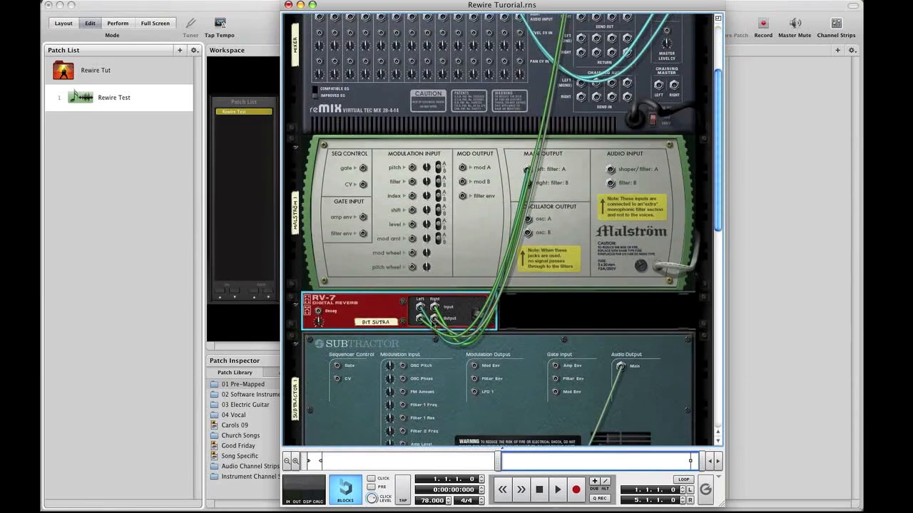
pyautogui.scroll(-3)
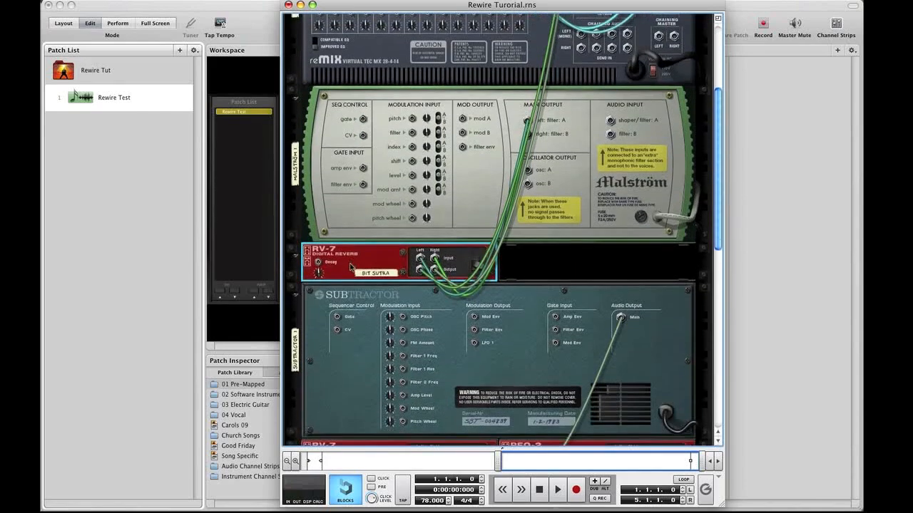
pyautogui.scroll(-3)
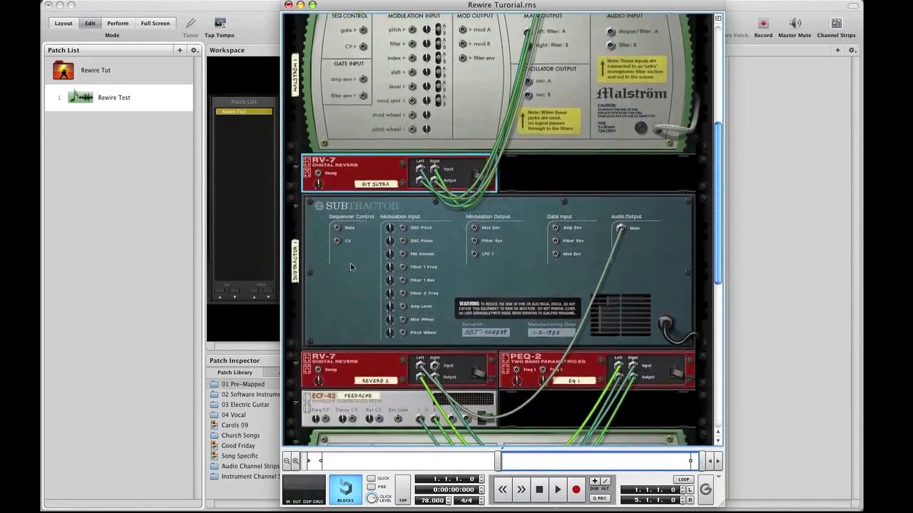
pyautogui.scroll(-3)
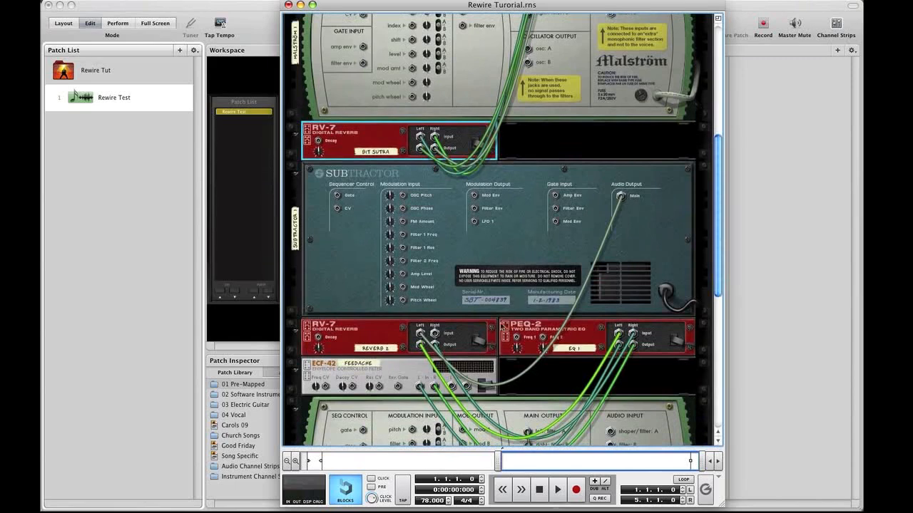
pyautogui.moveTo(610, 335)
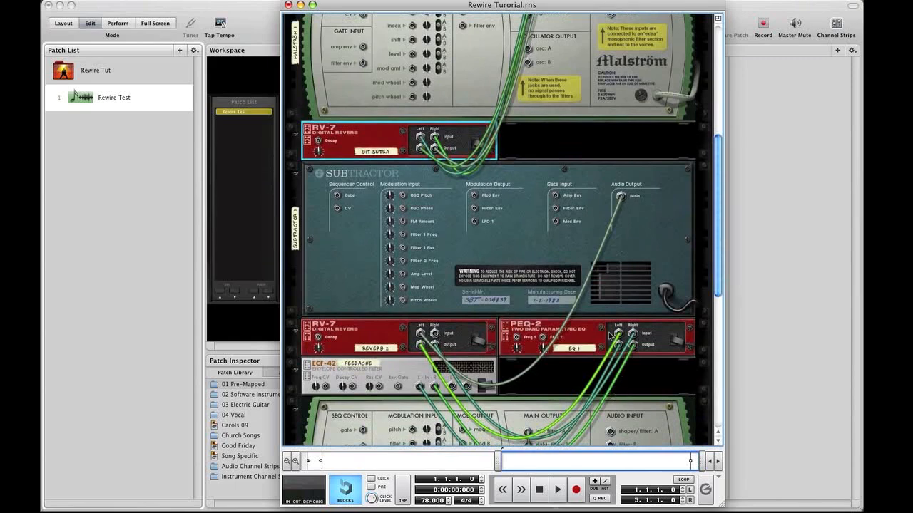
pyautogui.scroll(-3)
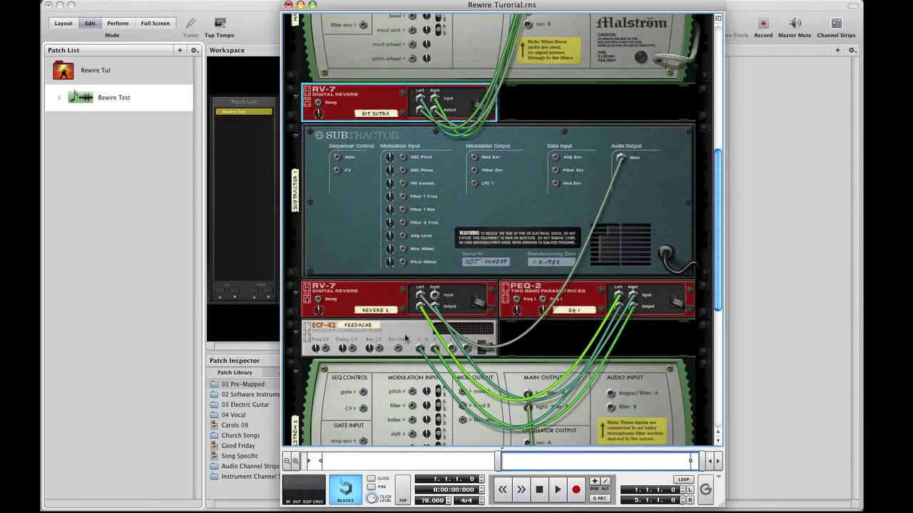
pyautogui.moveTo(442, 342)
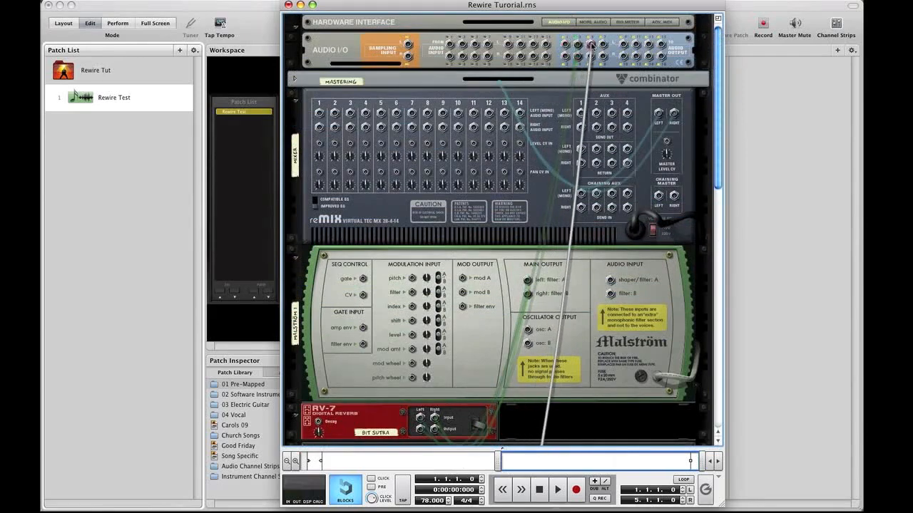
pyautogui.scroll(-3)
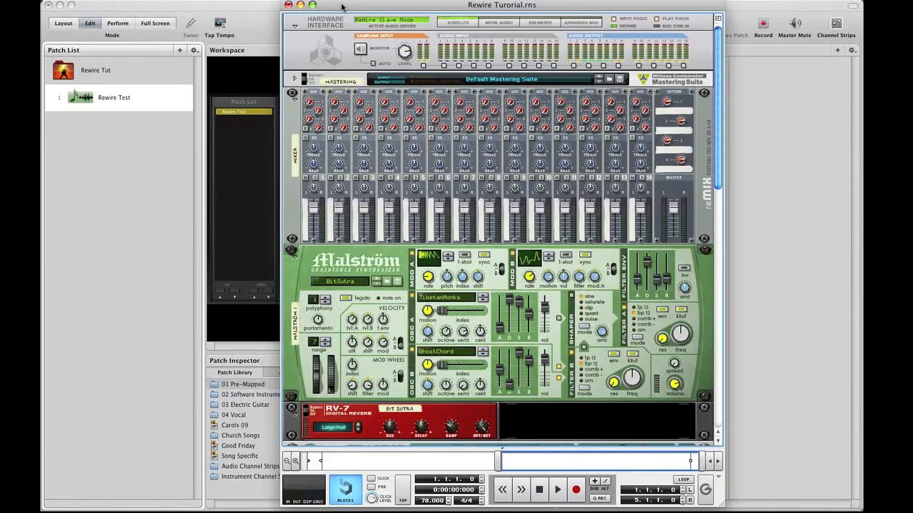
pyautogui.moveTo(581, 23)
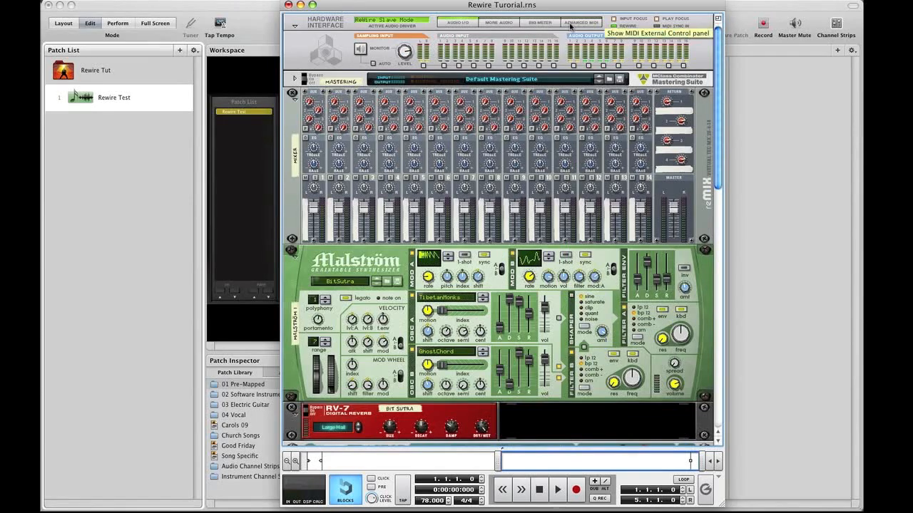
# In Reason's Keyboards and Control Surfaces preferences, disable 'Use with Reason' for both MIDI keyboards.
pyautogui.click(580, 23)
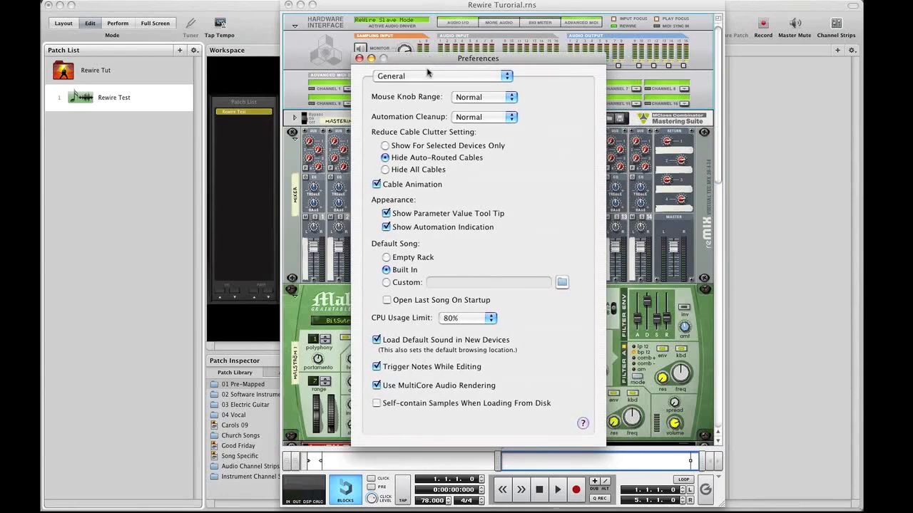
pyautogui.click(442, 75)
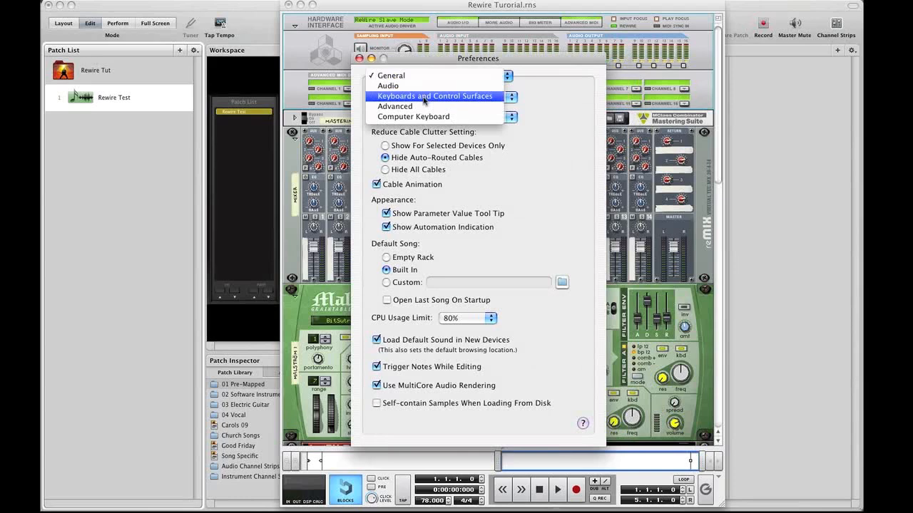
pyautogui.moveTo(422, 86)
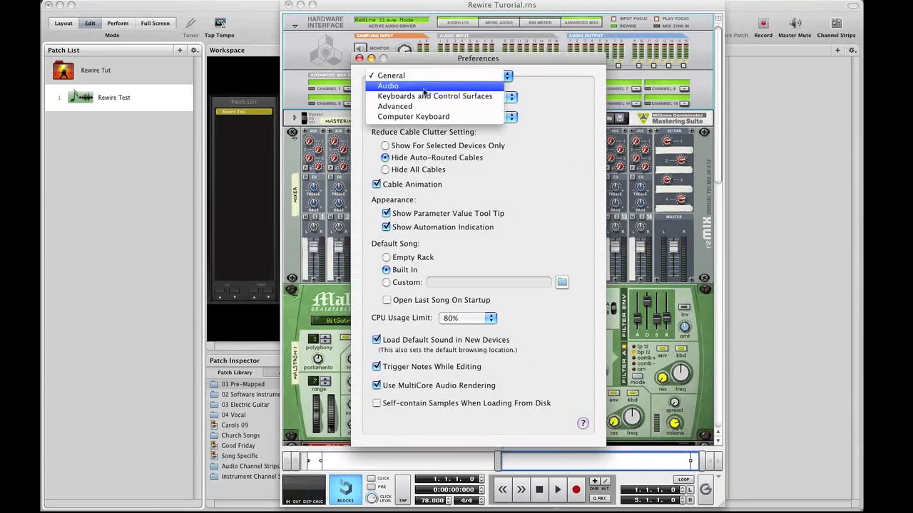
pyautogui.click(435, 96)
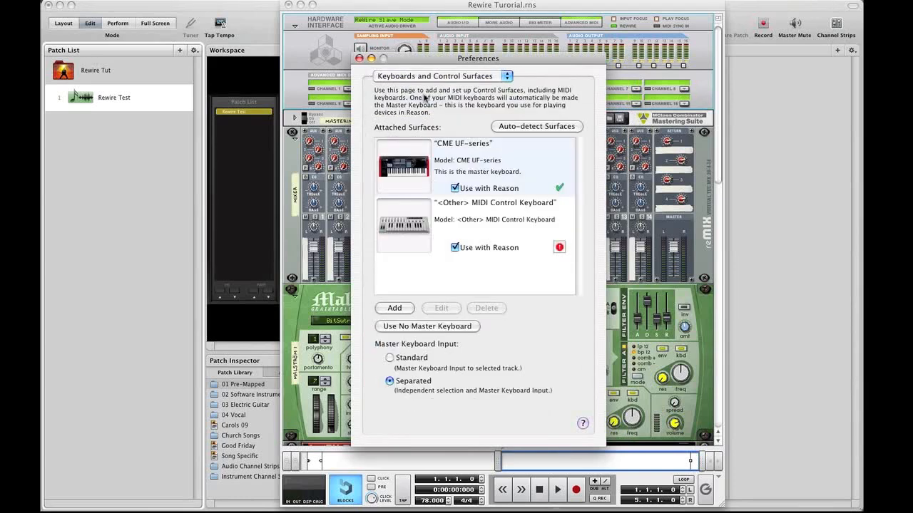
pyautogui.click(454, 188)
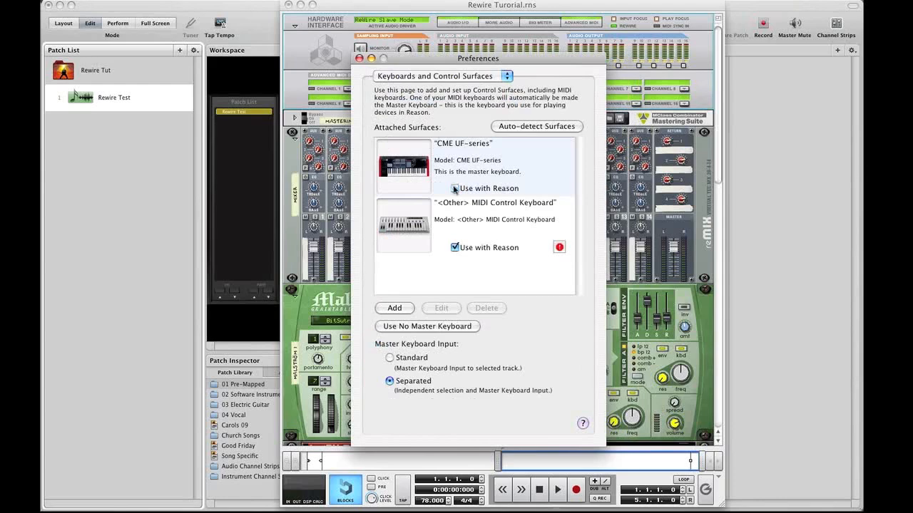
pyautogui.click(455, 248)
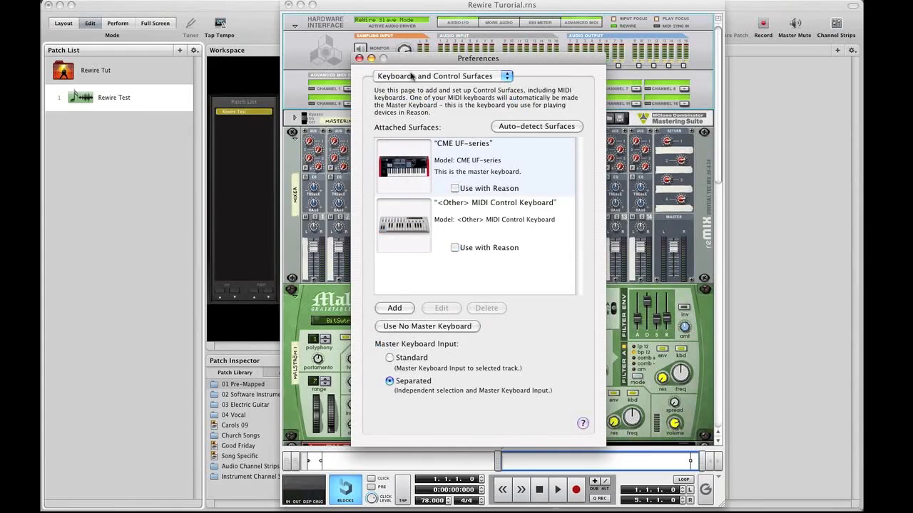
pyautogui.moveTo(521, 48)
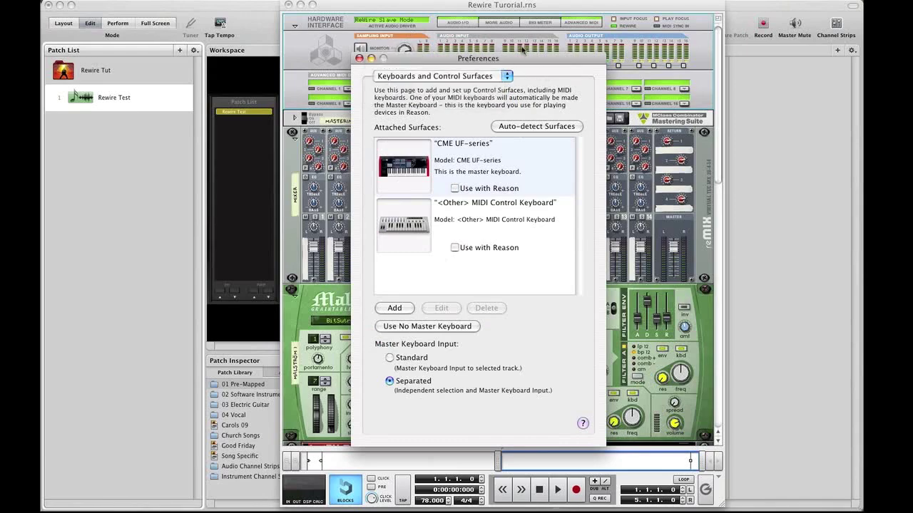
# Move the preferences window aside and close it.
pyautogui.moveTo(478, 58); pyautogui.dragTo(660, 87)
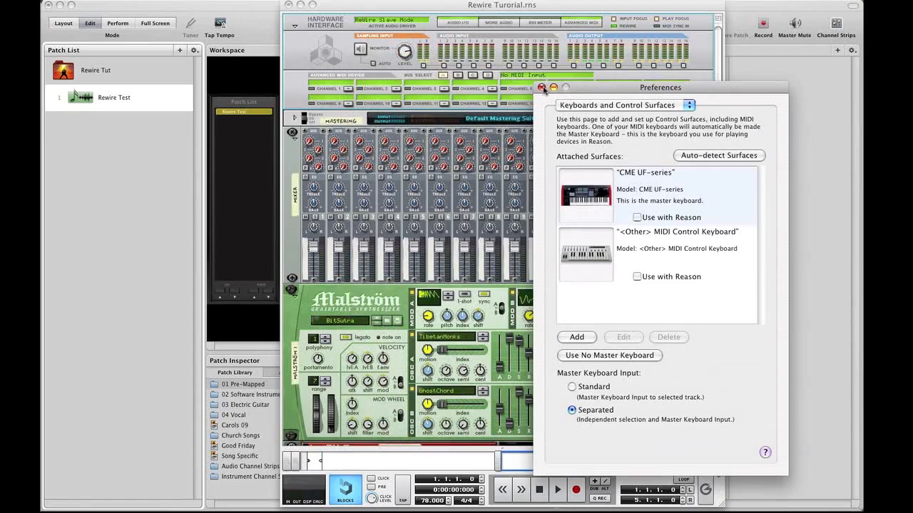
pyautogui.click(542, 87)
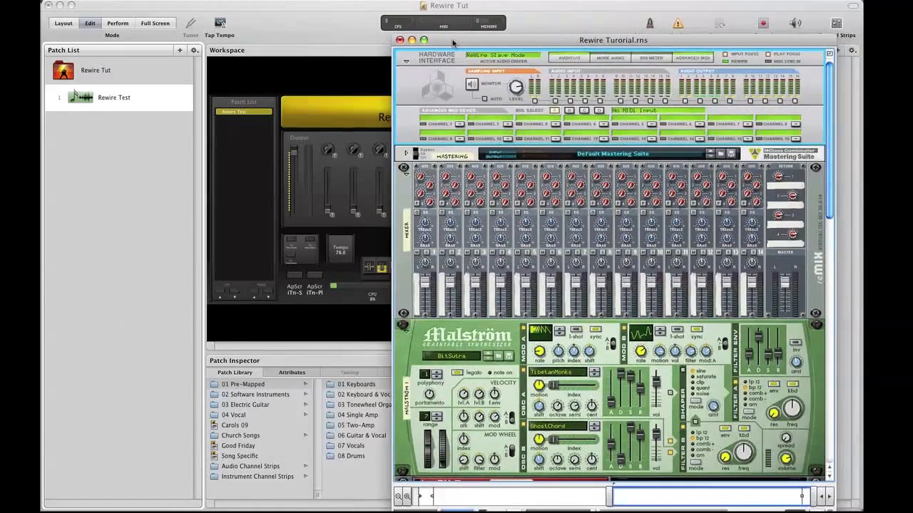
# Switch to MainStage, select the Rewire Test patch and start a new channel strip.
pyautogui.click(399, 40)
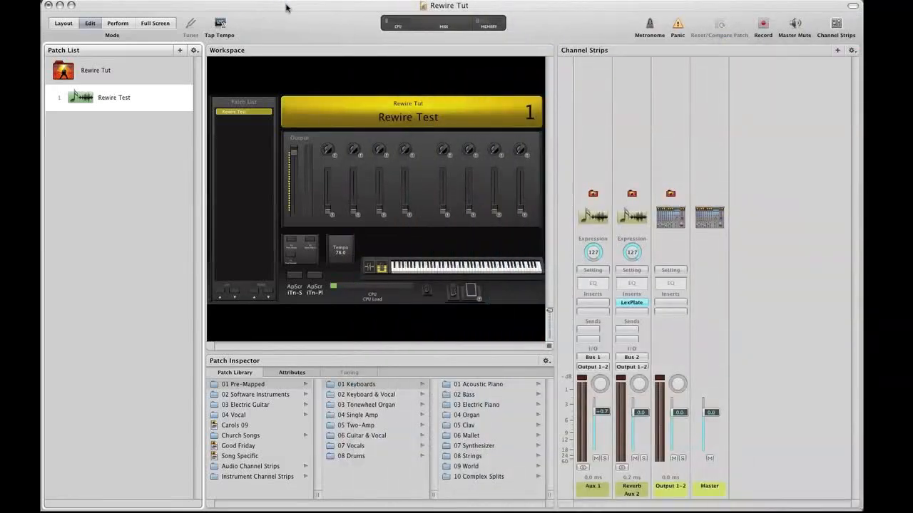
pyautogui.moveTo(851, 51)
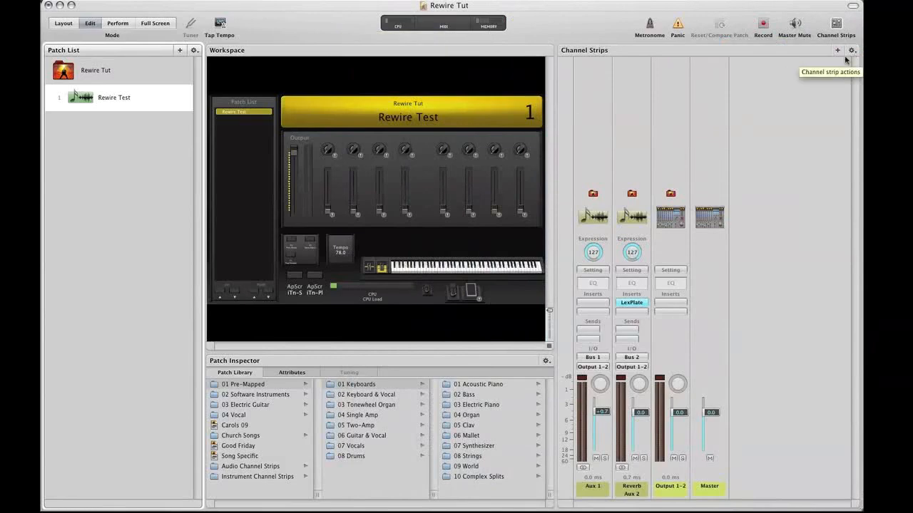
pyautogui.moveTo(841, 49)
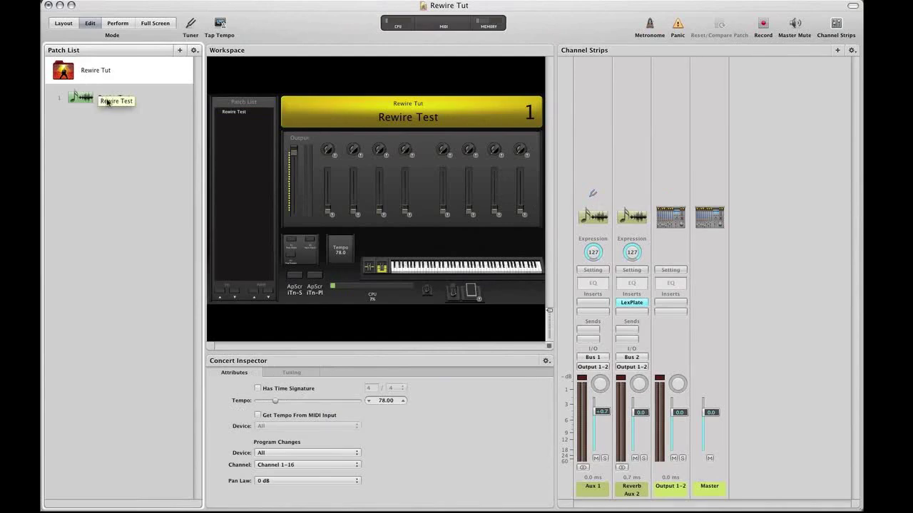
pyautogui.click(112, 97)
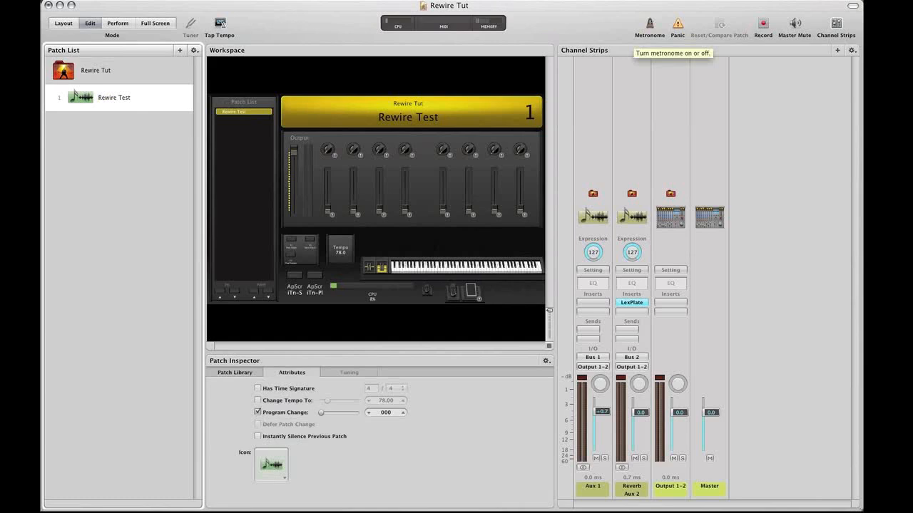
pyautogui.click(837, 51)
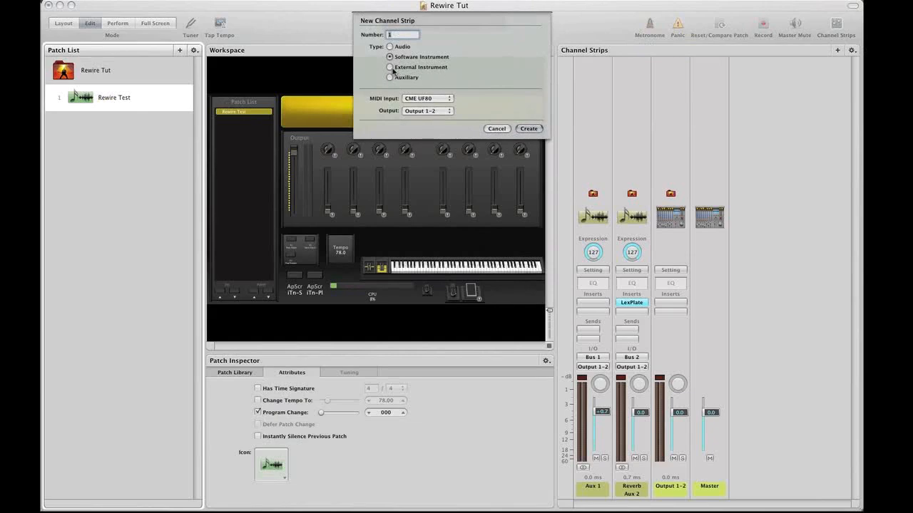
# Make the new strip an External Instrument with the CME keyboard as MIDI input.
pyautogui.click(389, 67)
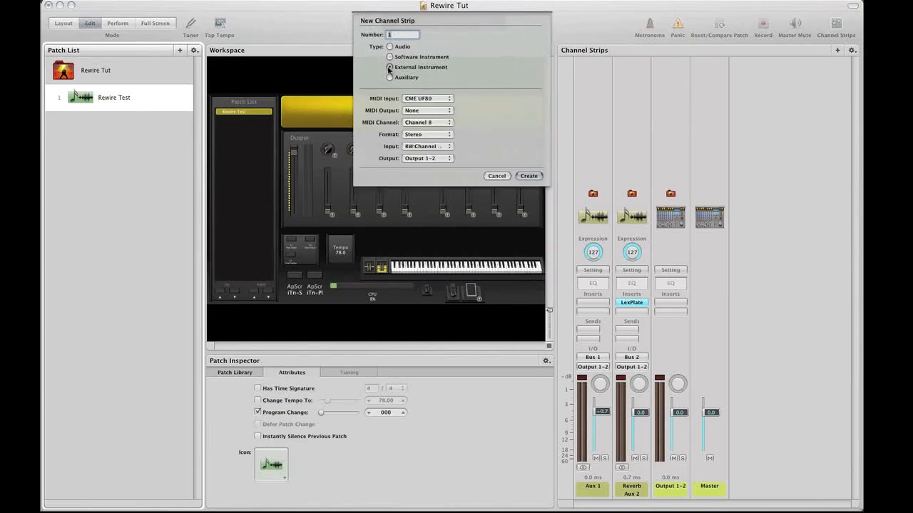
pyautogui.click(426, 98)
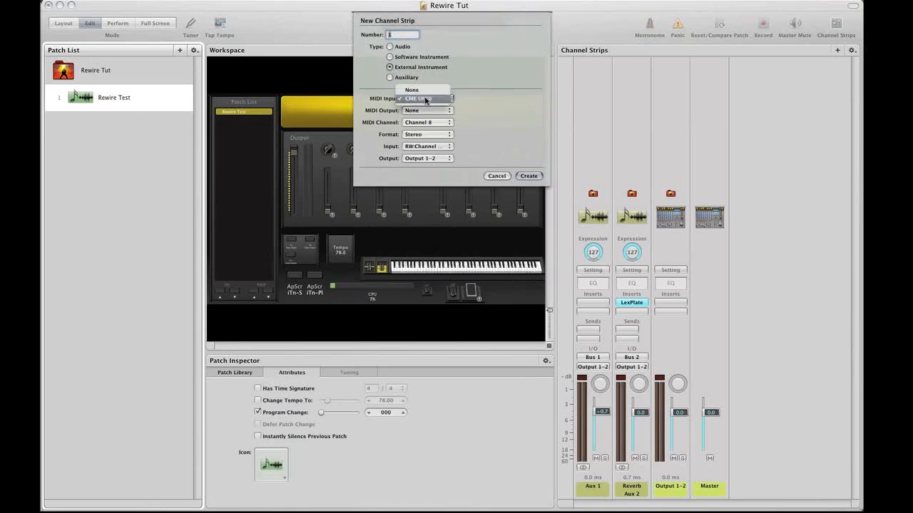
pyautogui.click(426, 98)
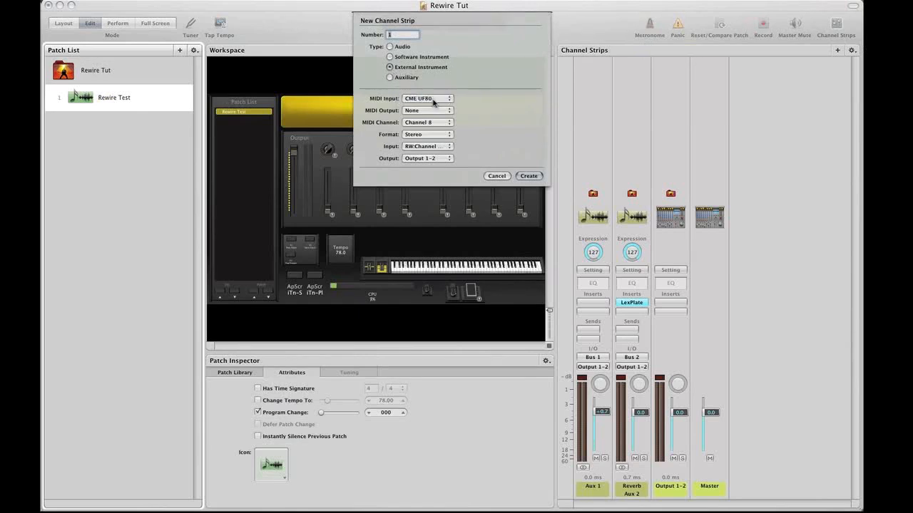
pyautogui.moveTo(414, 111)
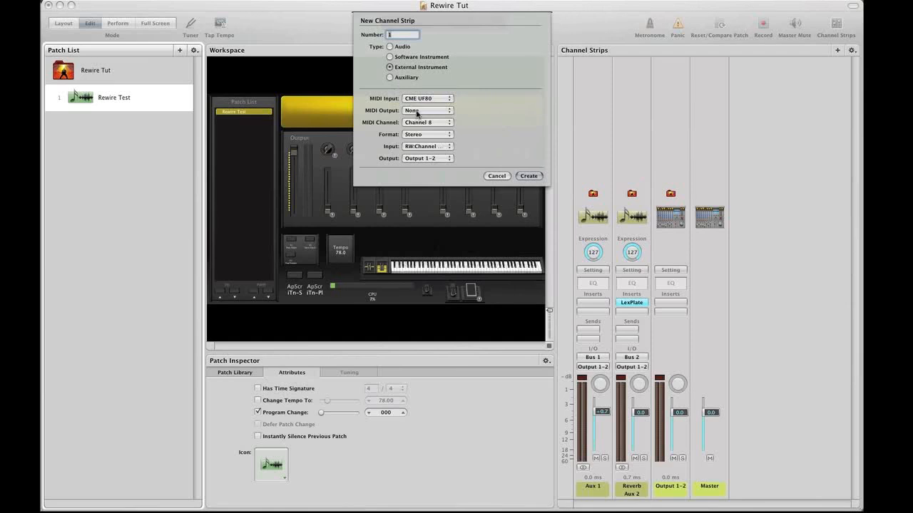
# Review the MIDI output choices, leaving None, then bring up the output destinations again.
pyautogui.click(425, 109)
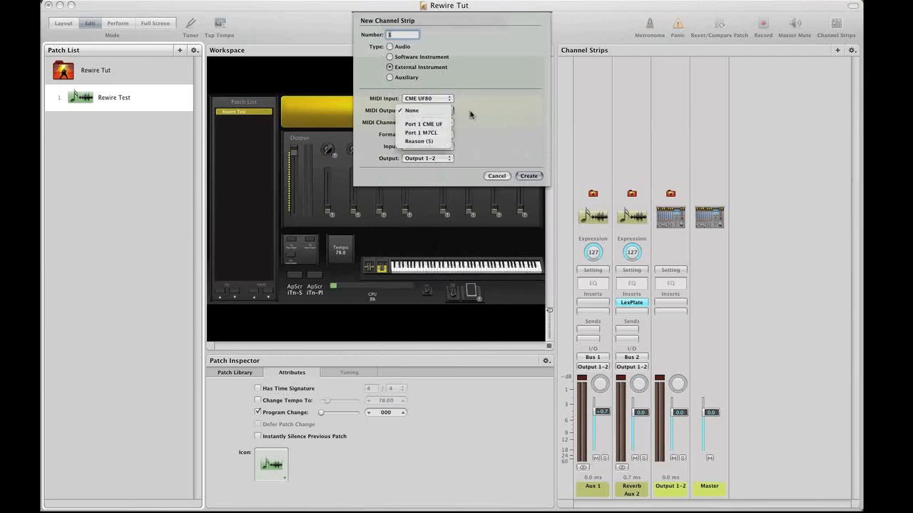
pyautogui.click(411, 110)
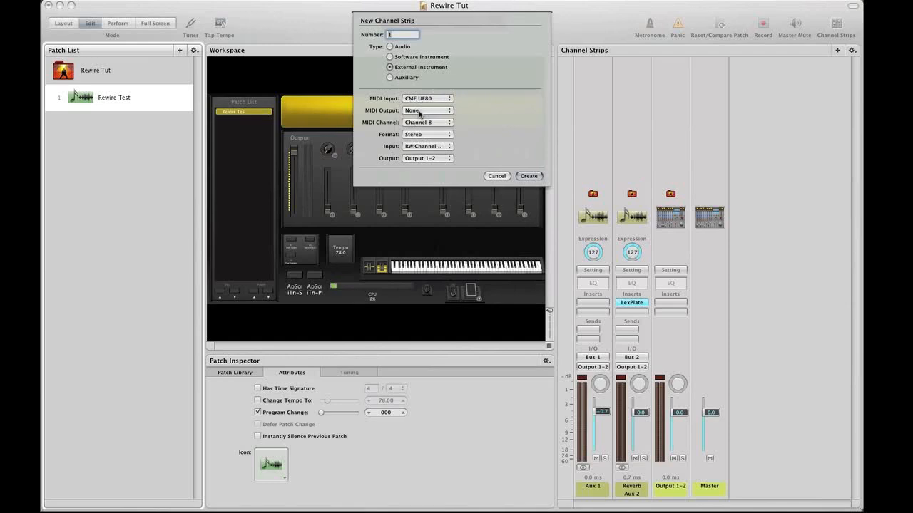
pyautogui.moveTo(419, 111)
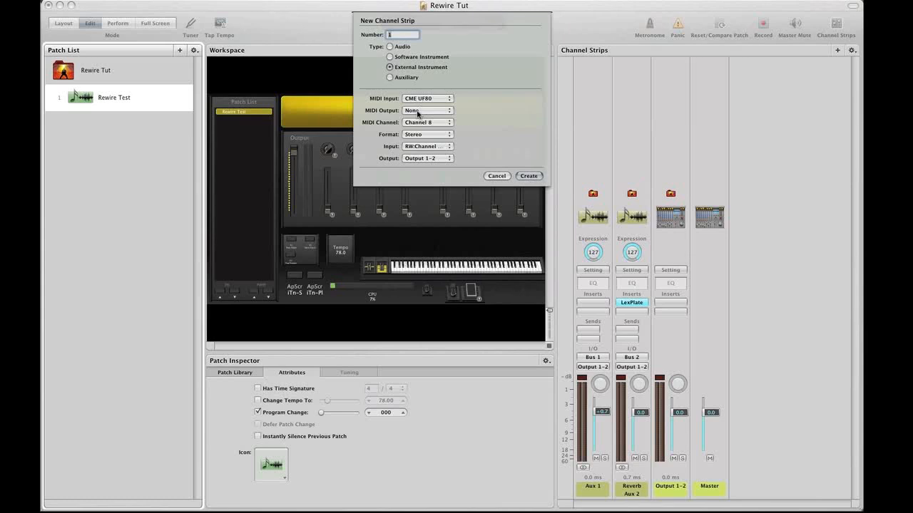
pyautogui.click(426, 110)
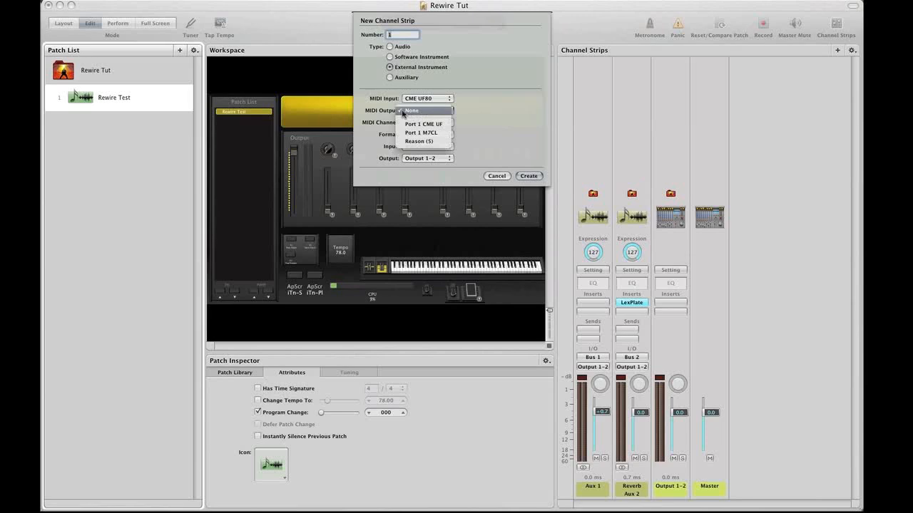
pyautogui.moveTo(419, 141)
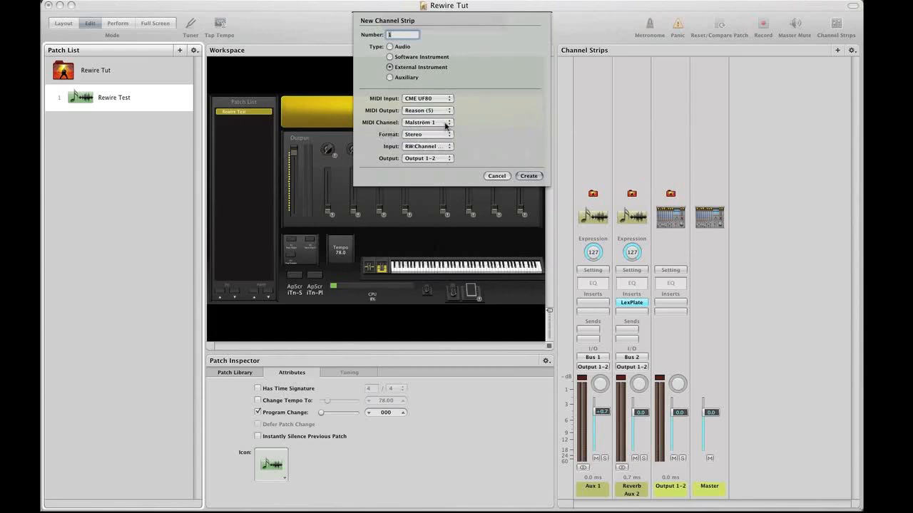
pyautogui.click(428, 123)
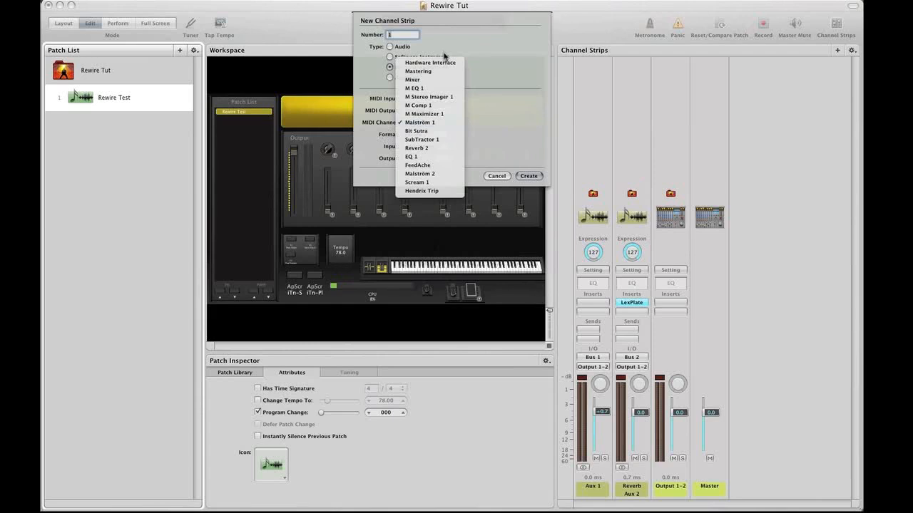
pyautogui.moveTo(422, 191)
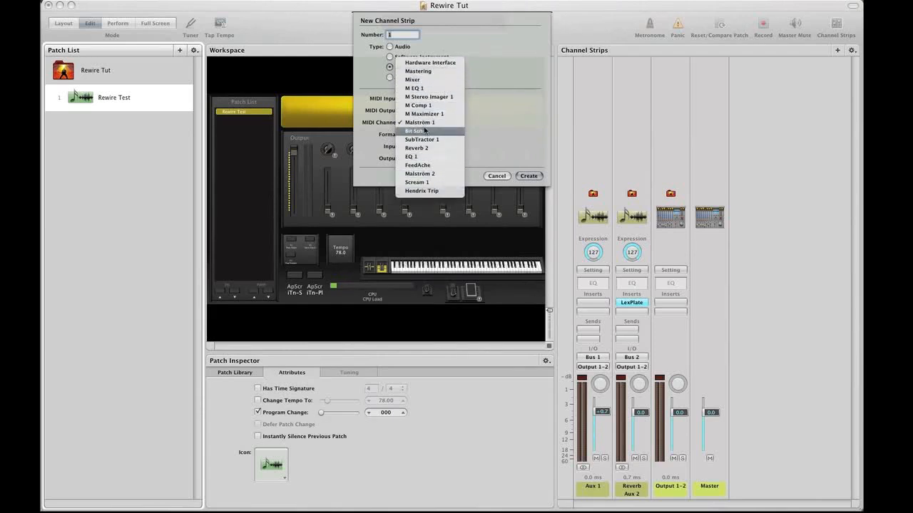
pyautogui.click(420, 123)
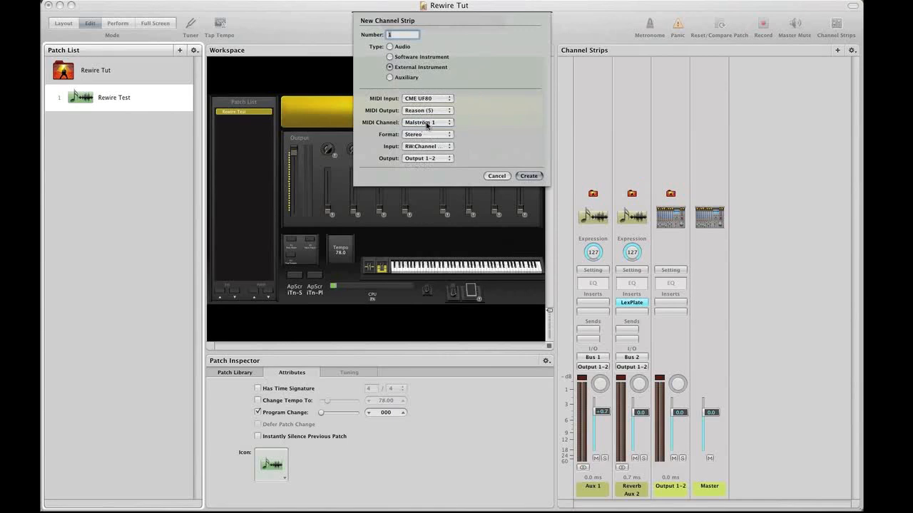
pyautogui.moveTo(530, 131)
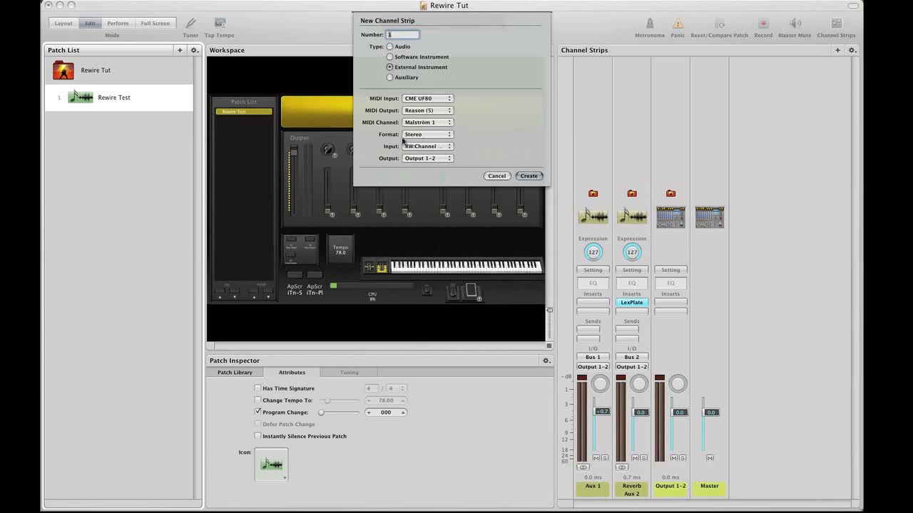
# Set the strip's audio input to a Reason RW:Channel from the Input pop-up's Reason submenu.
pyautogui.click(428, 145)
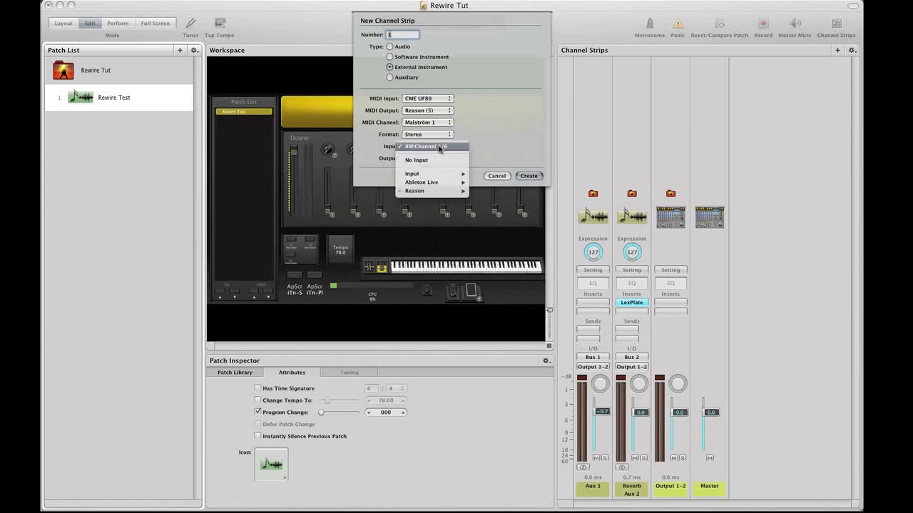
pyautogui.click(414, 191)
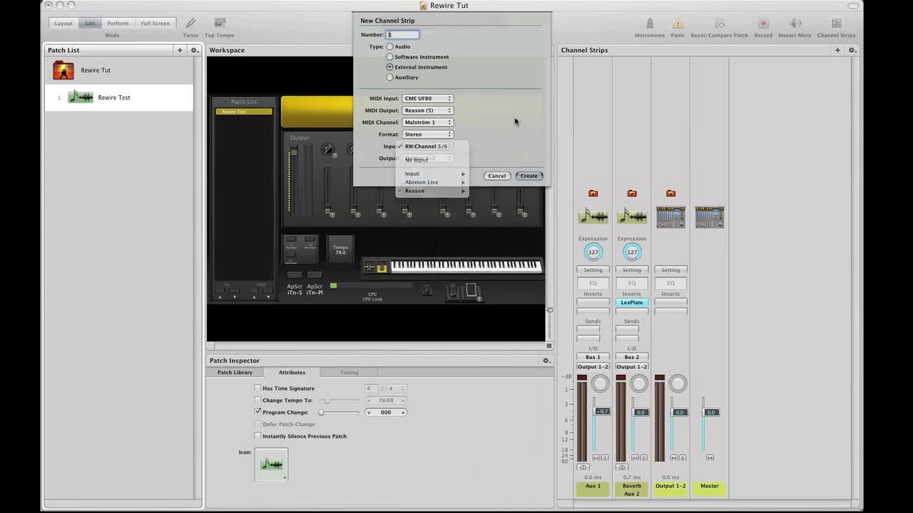
pyautogui.click(432, 145)
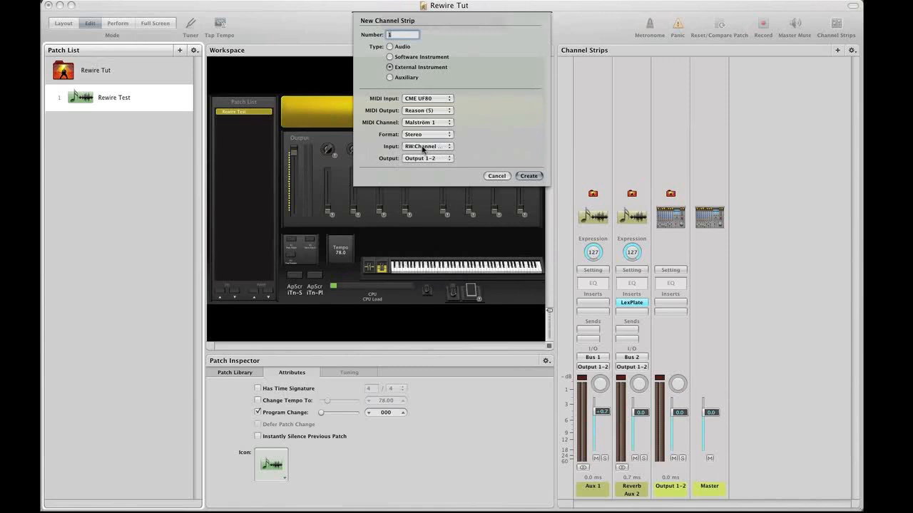
pyautogui.click(428, 145)
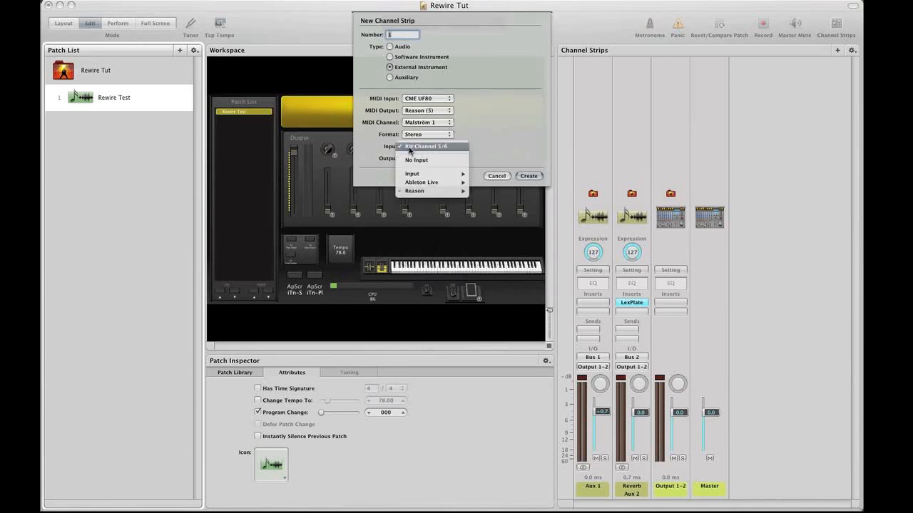
pyautogui.moveTo(415, 191)
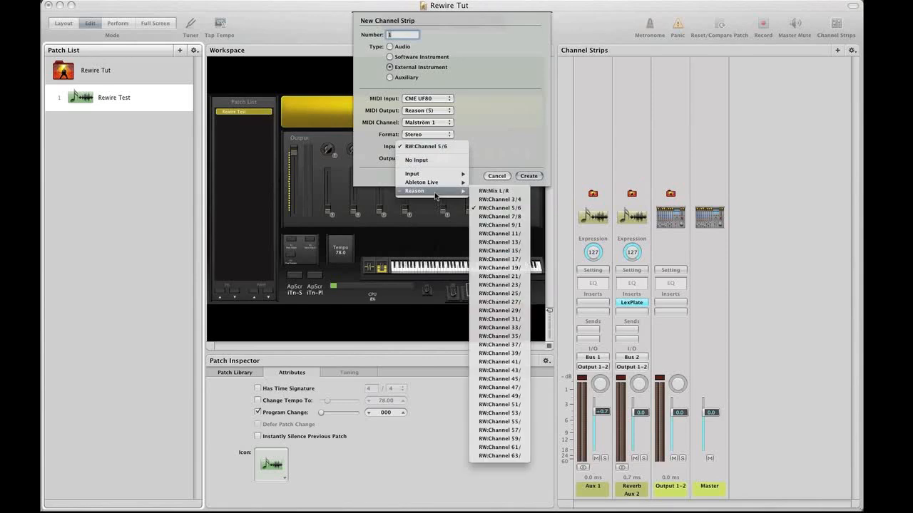
pyautogui.moveTo(502, 199)
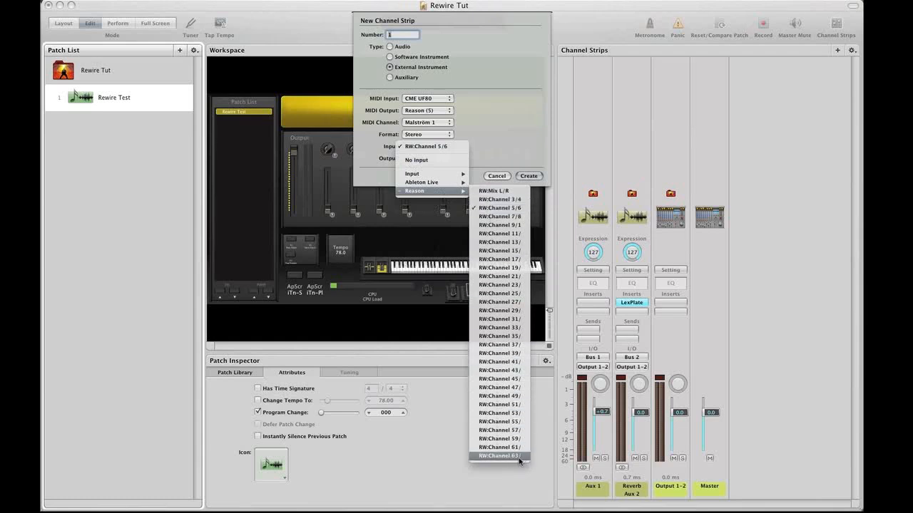
pyautogui.moveTo(504, 200)
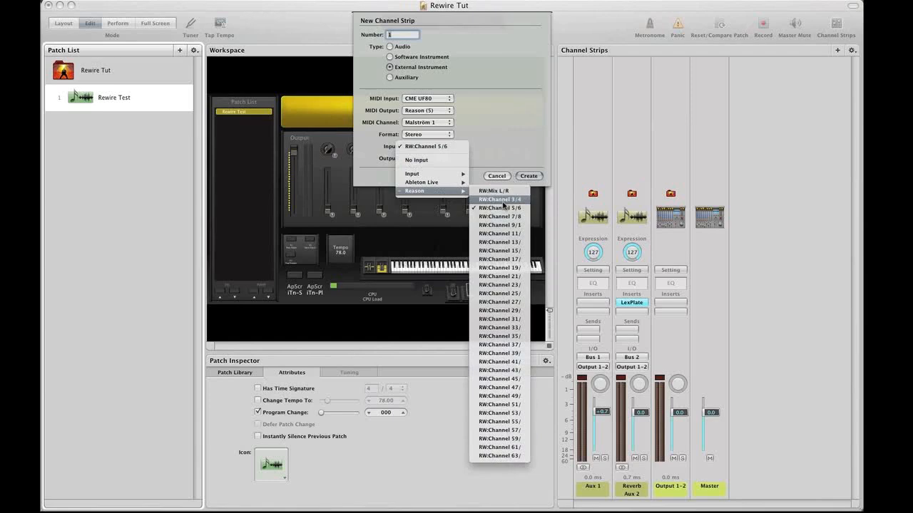
pyautogui.click(499, 208)
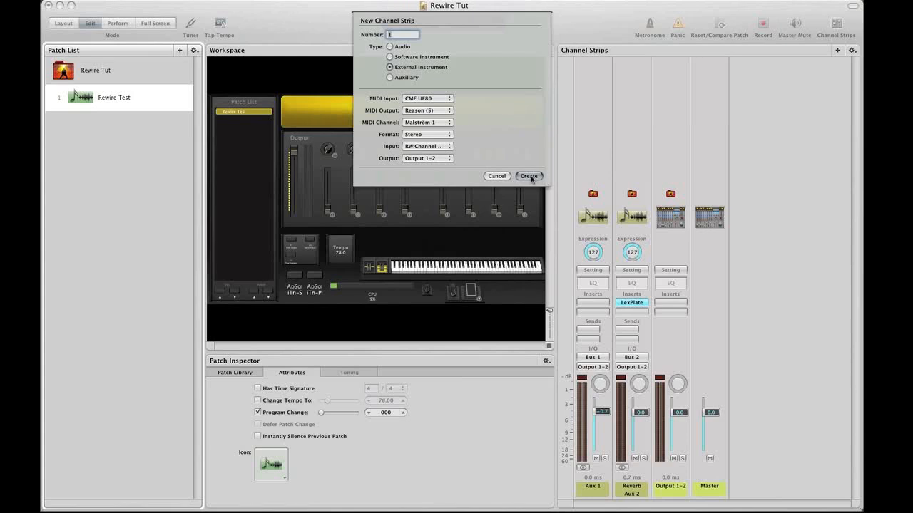
# Create the Malström 1 channel strip, review Malström and Subtractor in Reason's rack, and return to MainStage.
pyautogui.click(527, 176)
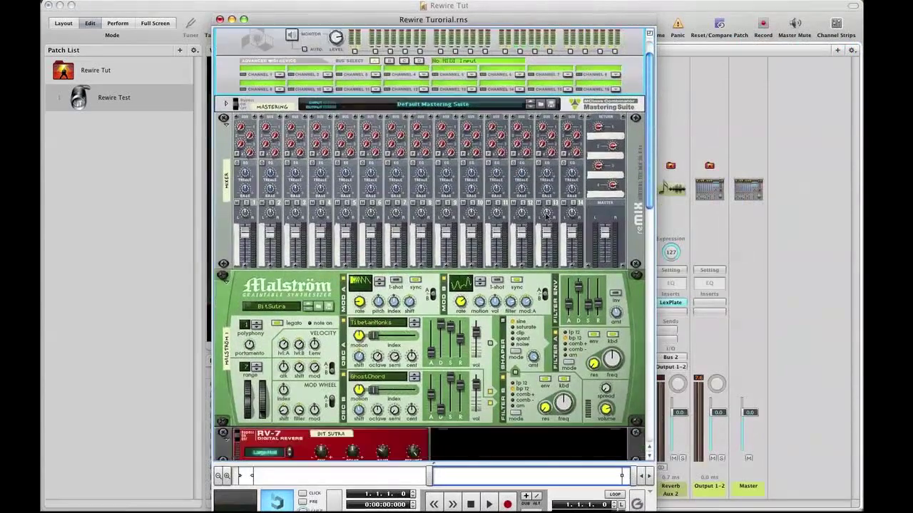
pyautogui.scroll(-3)
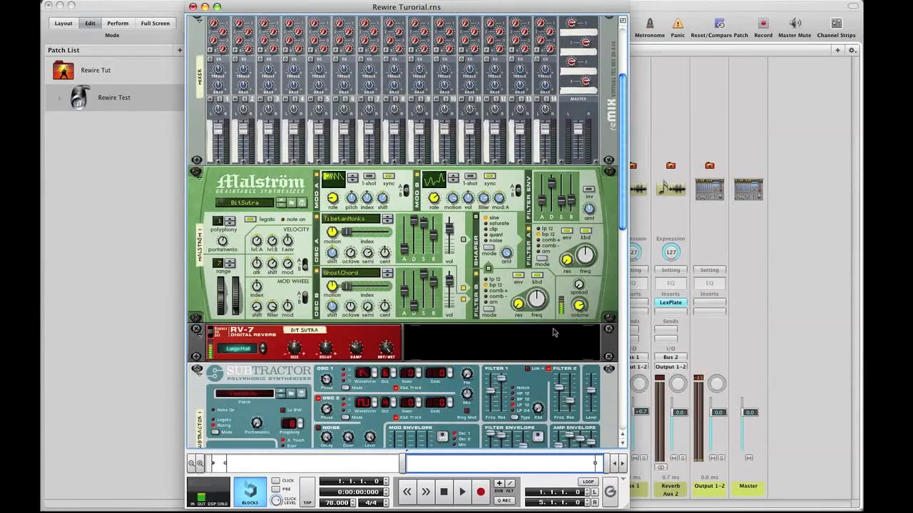
pyautogui.scroll(-3)
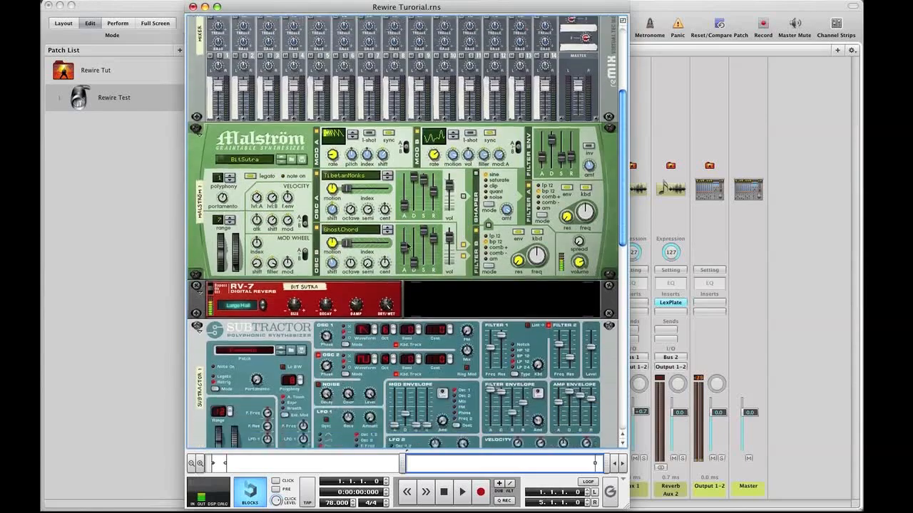
pyautogui.scroll(-3)
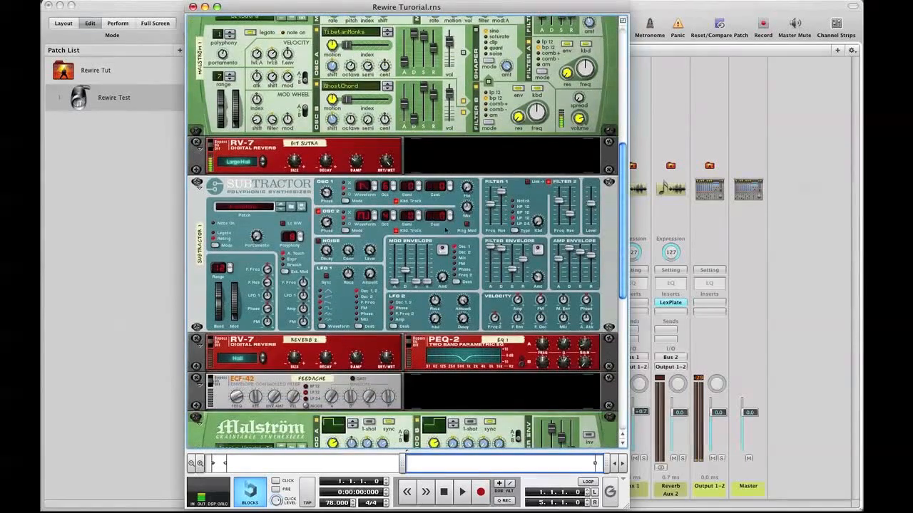
pyautogui.scroll(-3)
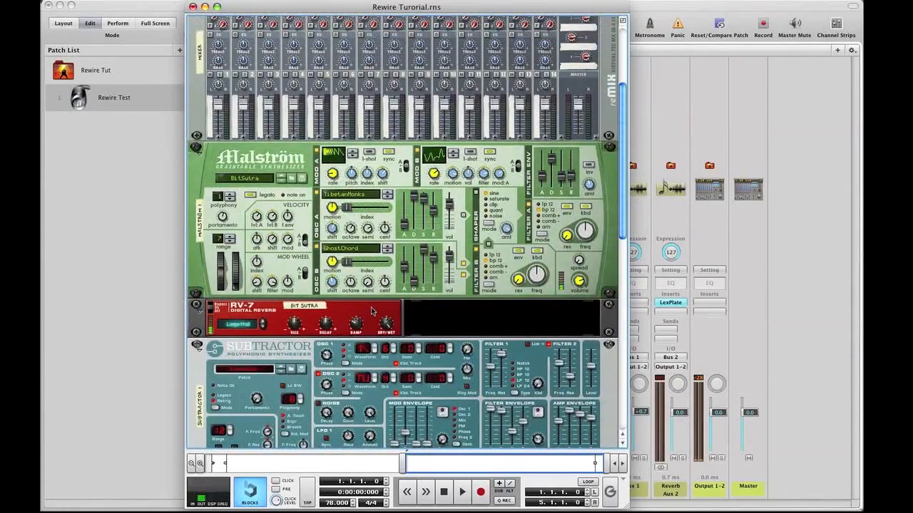
pyautogui.moveTo(684, 97)
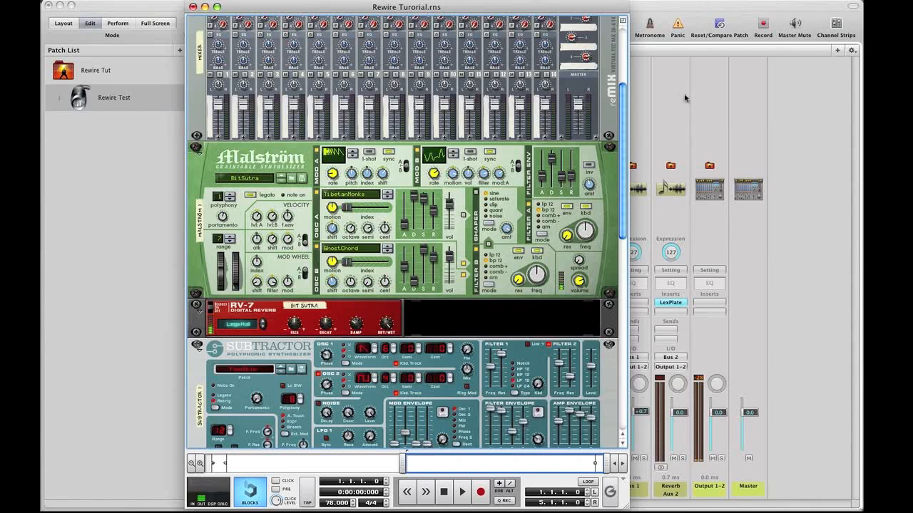
pyautogui.moveTo(693, 98)
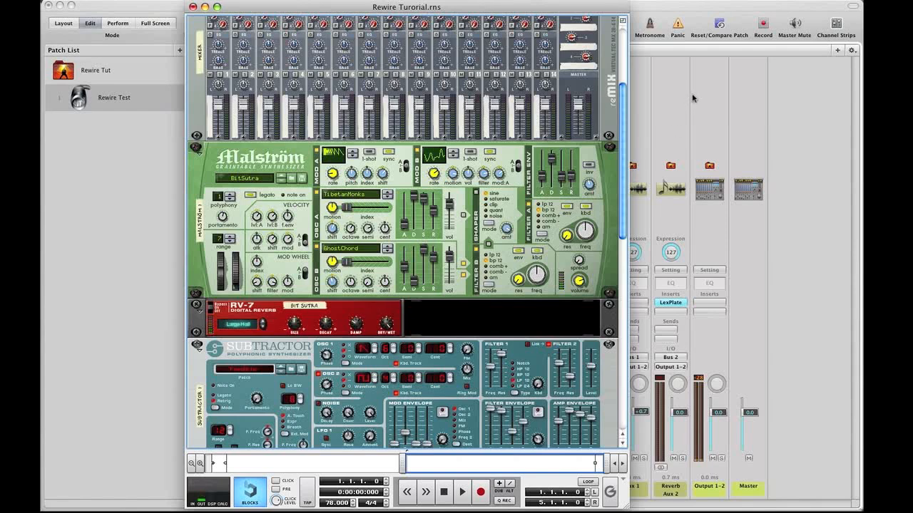
pyautogui.moveTo(435, 278)
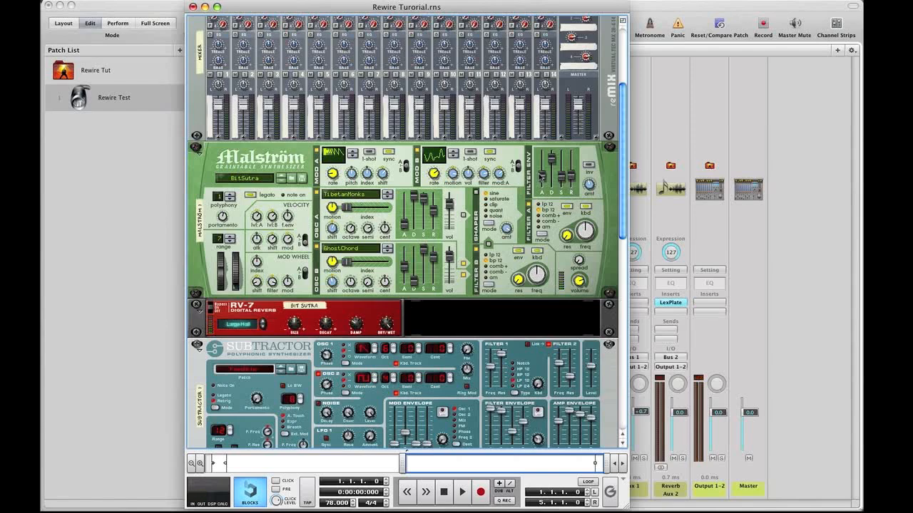
pyautogui.click(114, 97)
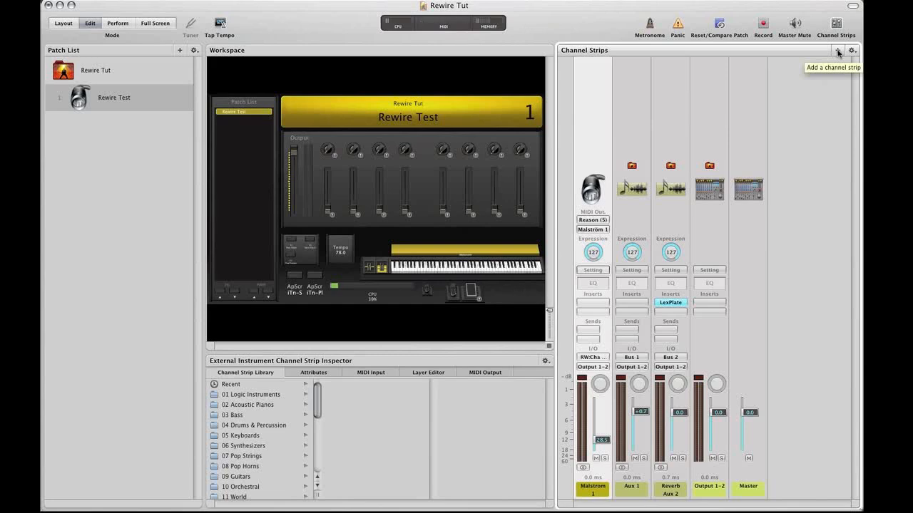
# Start another External Instrument strip targeting Reason's Subtractor 1 device.
pyautogui.click(837, 52)
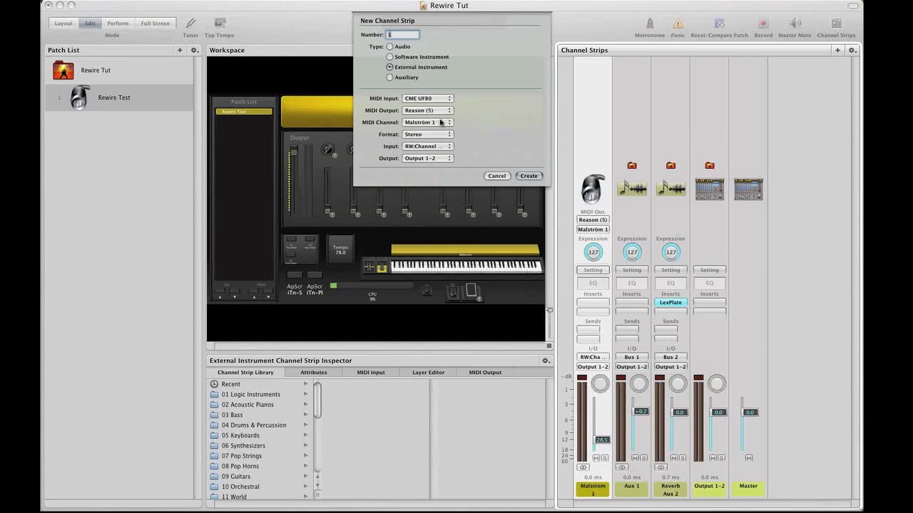
pyautogui.click(427, 123)
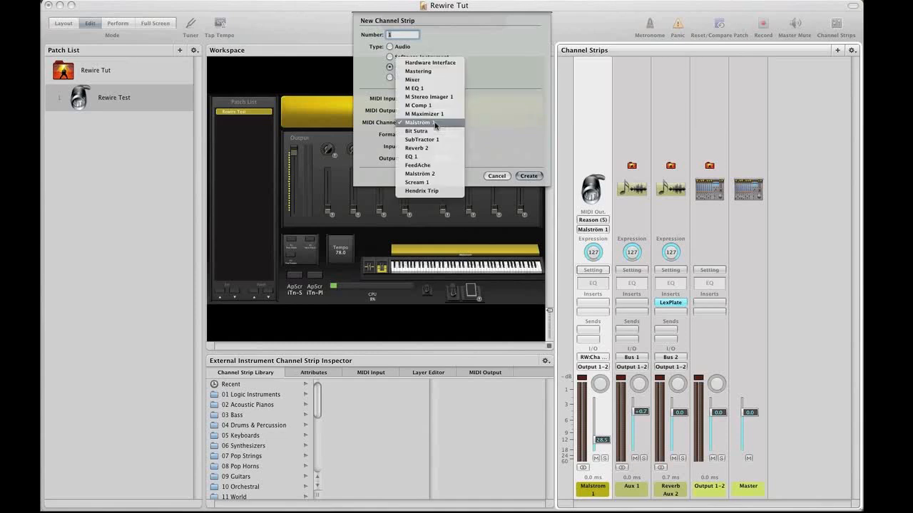
pyautogui.moveTo(422, 140)
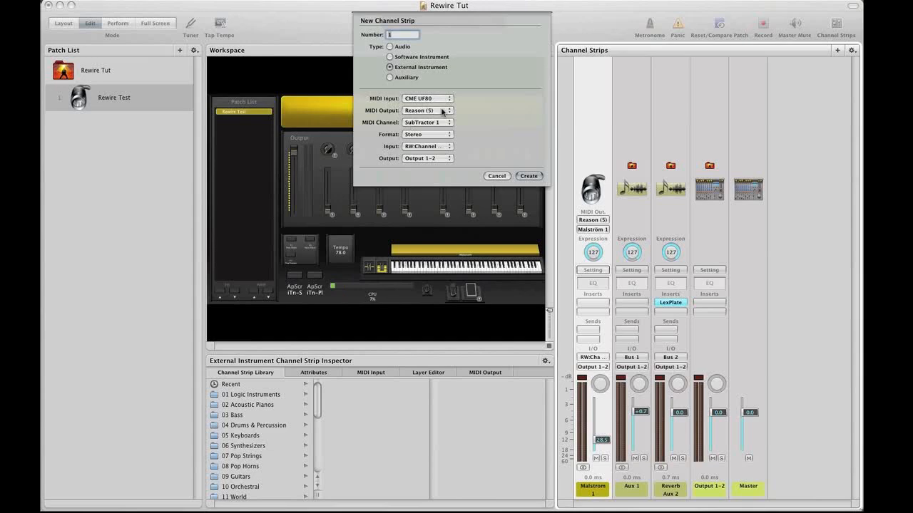
pyautogui.click(427, 146)
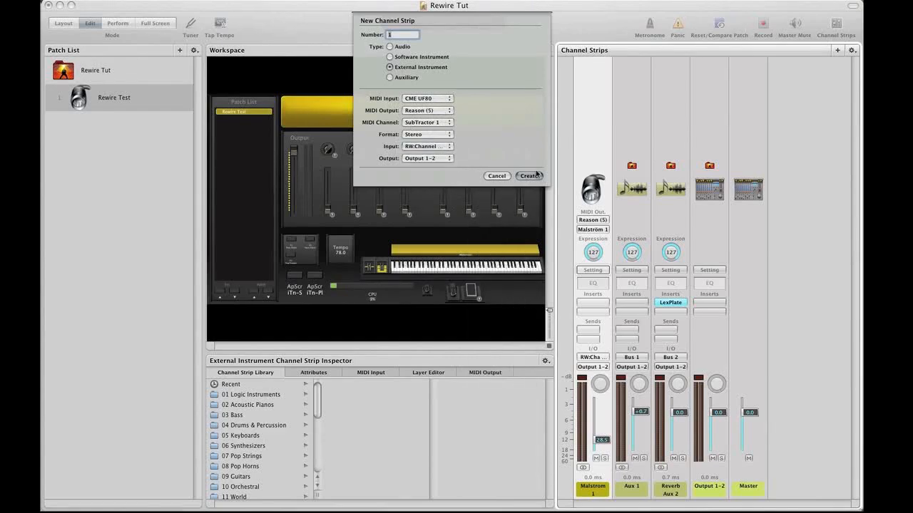
pyautogui.click(529, 177)
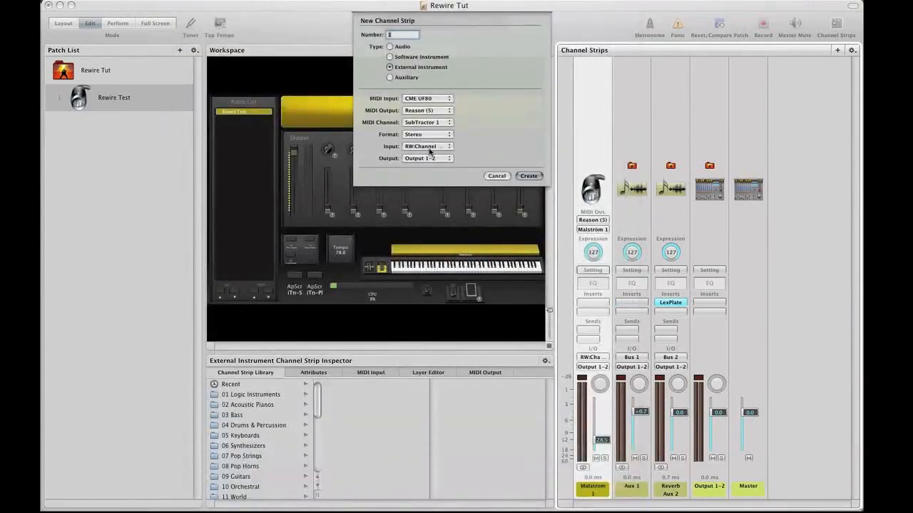
# Take its audio from a Reason ReWire channel and create the Subtractor strip.
pyautogui.click(427, 146)
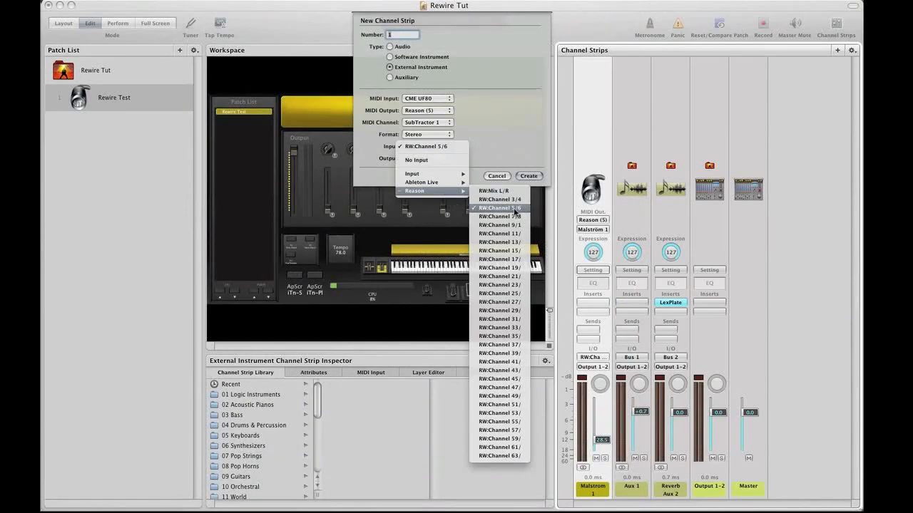
pyautogui.click(499, 209)
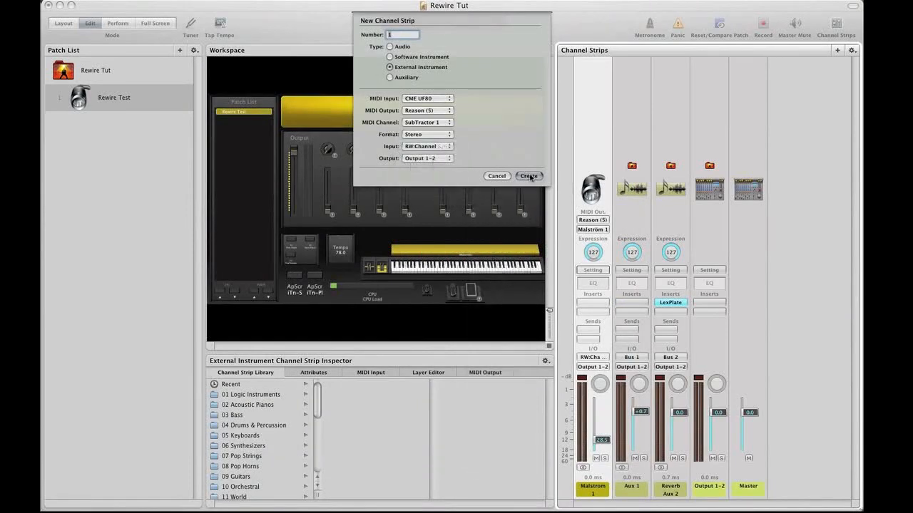
pyautogui.click(527, 176)
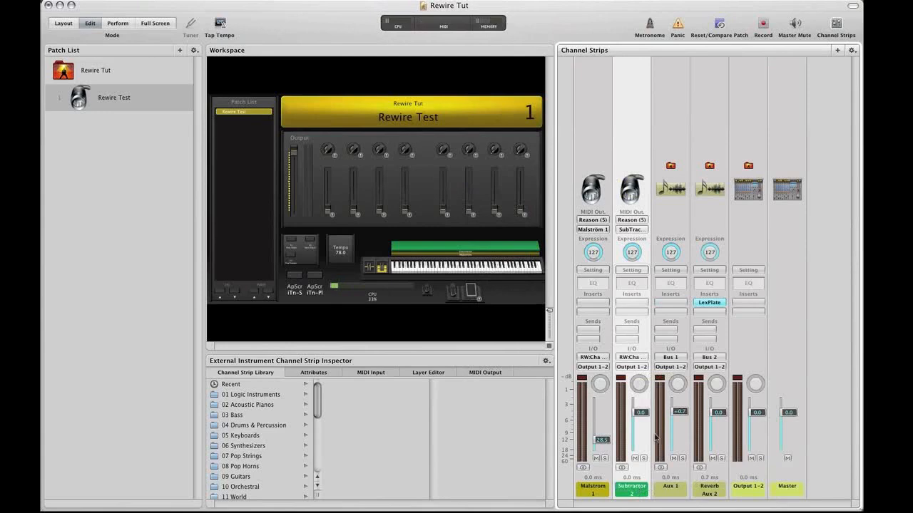
# Nudge a channel strip fader, then add a new Untitled Patch as patch 2 of Rewire Tut.
pyautogui.moveTo(602, 421); pyautogui.dragTo(601, 428)
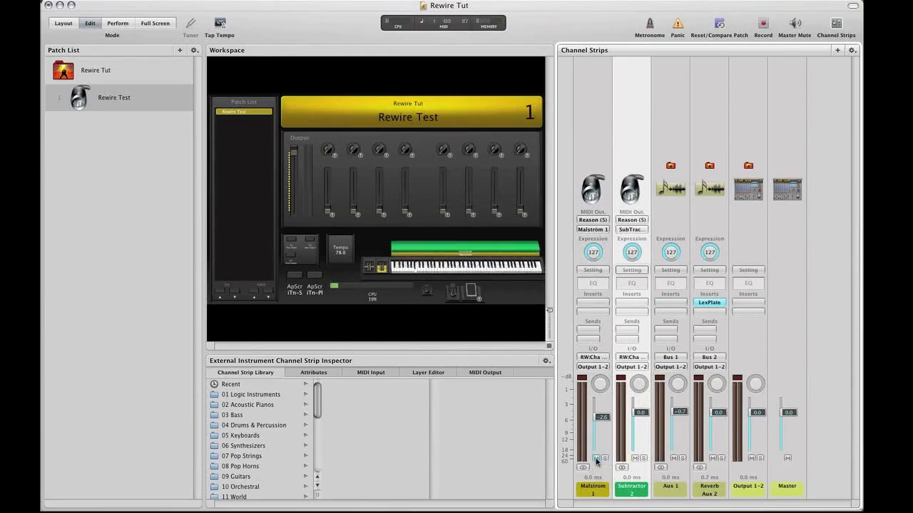
pyautogui.moveTo(599, 462)
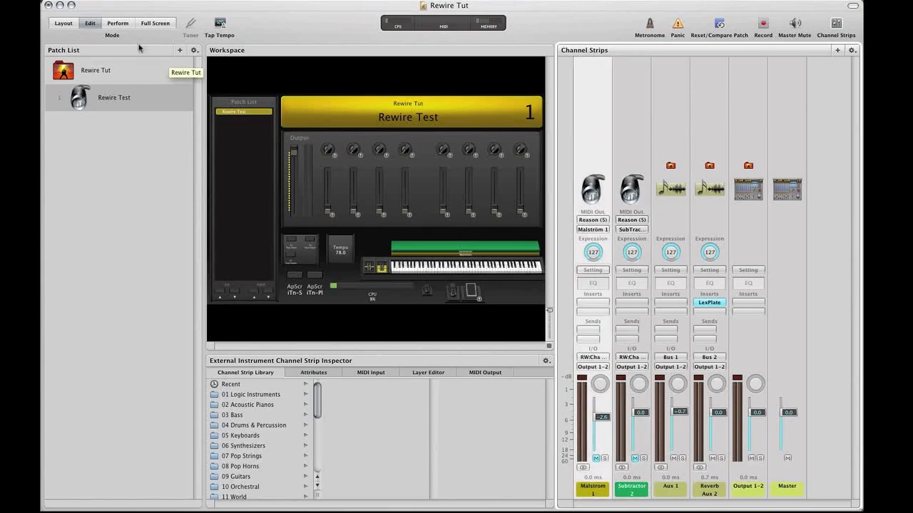
pyautogui.click(180, 50)
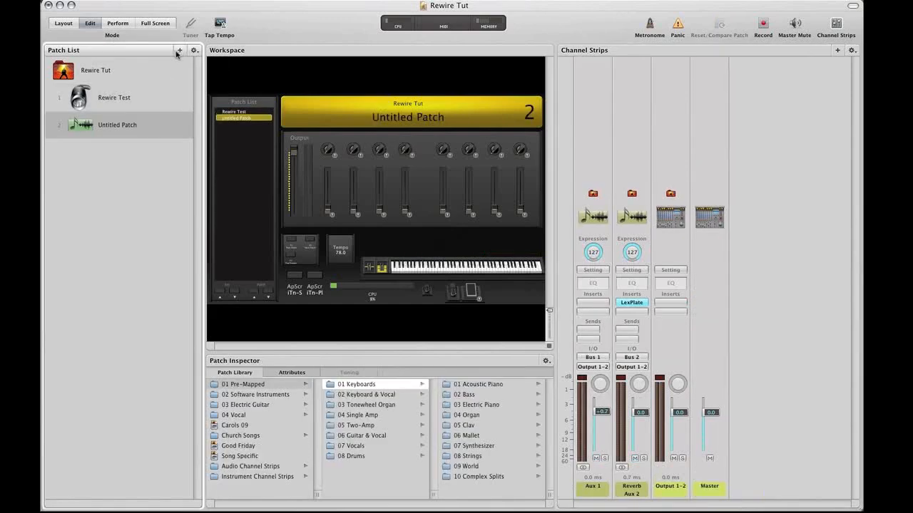
# Name the new patch Rewire Test 2 holding Subtractor, keeping Malström 1 in Rewire Test.
pyautogui.click(114, 96)
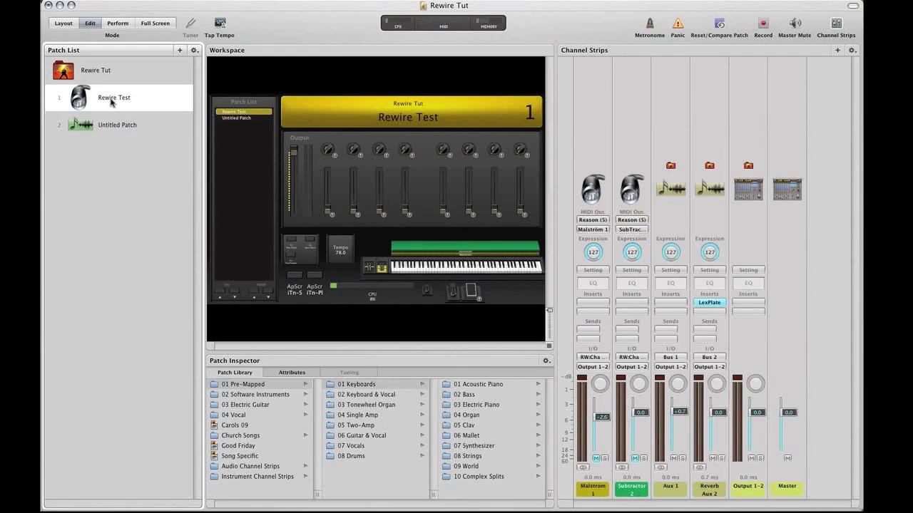
pyautogui.click(117, 126)
pyautogui.write('Rewire Test 2')
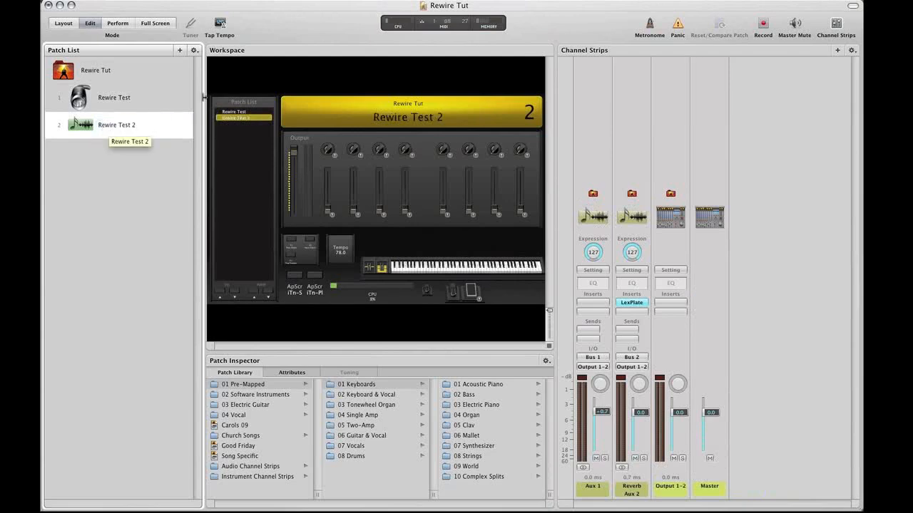
pyautogui.click(114, 97)
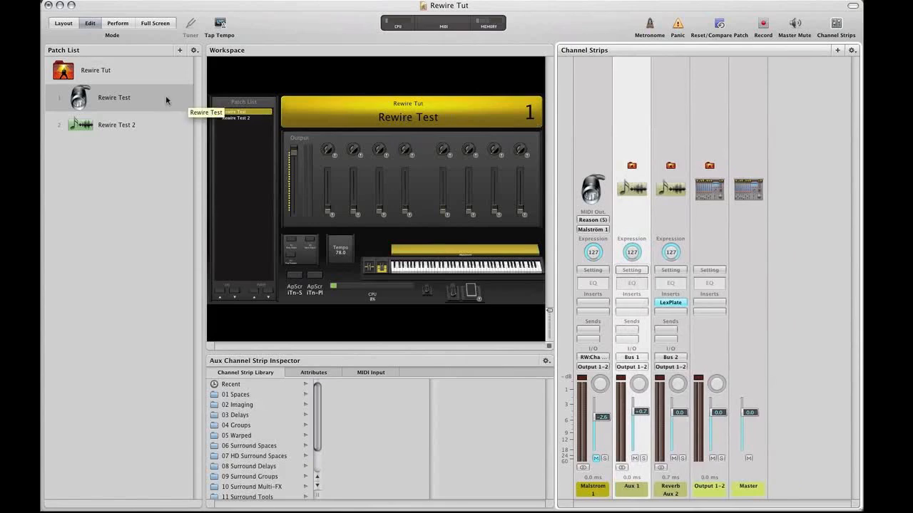
pyautogui.click(117, 125)
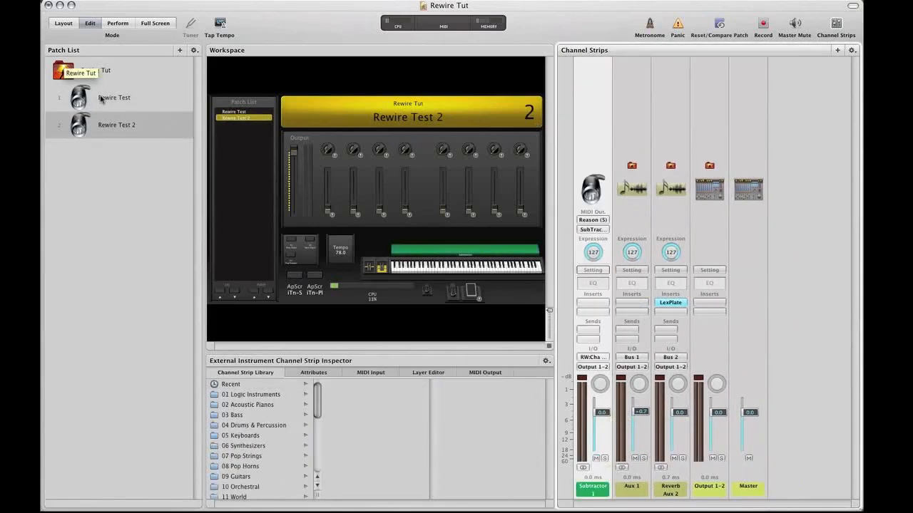
pyautogui.click(113, 97)
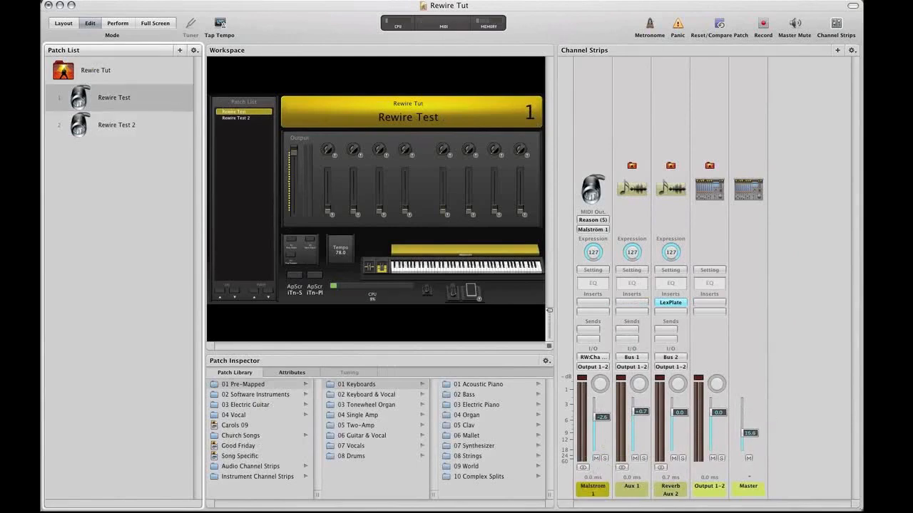
pyautogui.moveTo(163, 26)
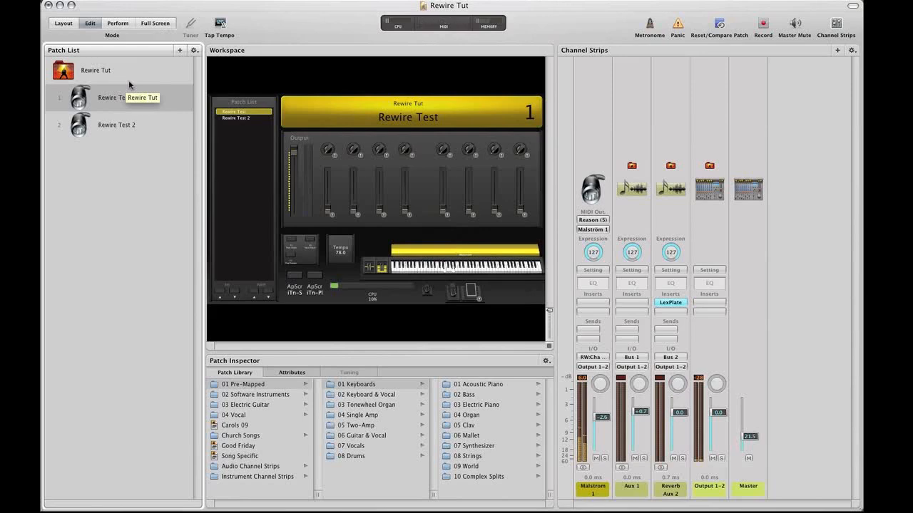
pyautogui.moveTo(120, 129)
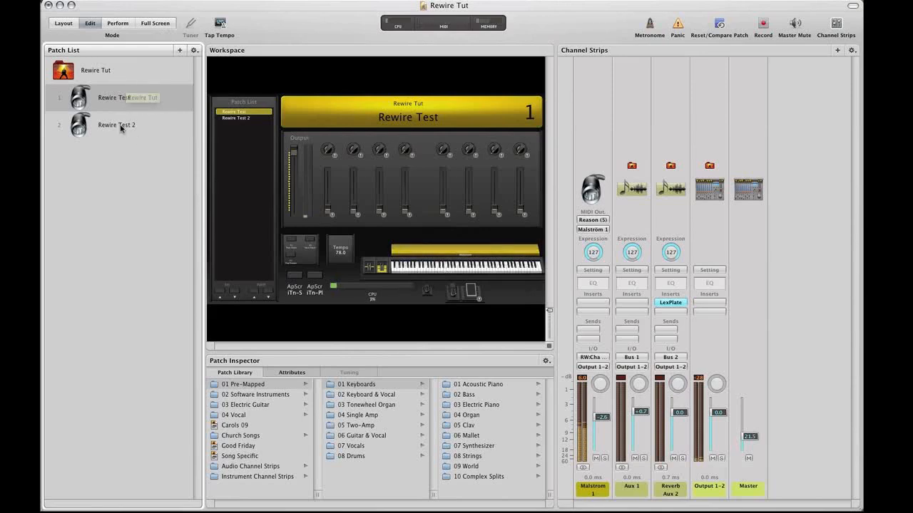
# Alternate between Rewire Test and Rewire Test 2 to confirm each plays its own synth.
pyautogui.click(117, 125)
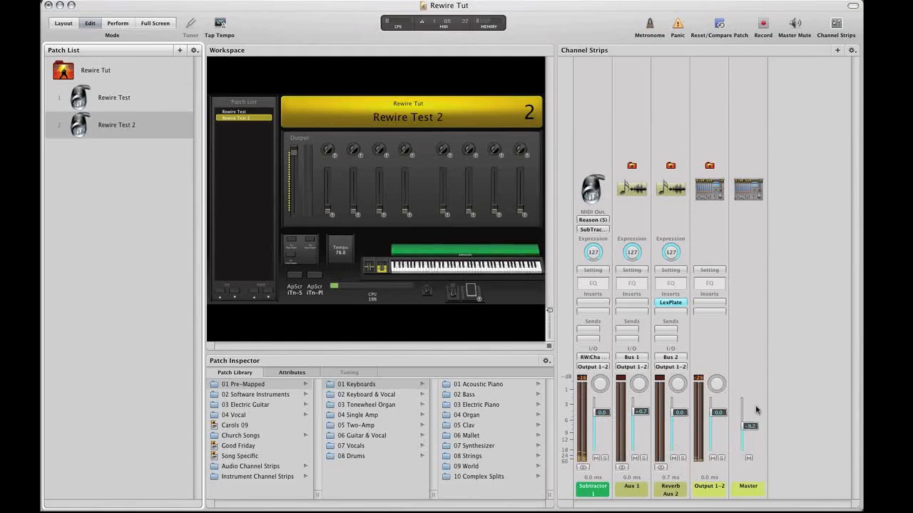
pyautogui.click(113, 97)
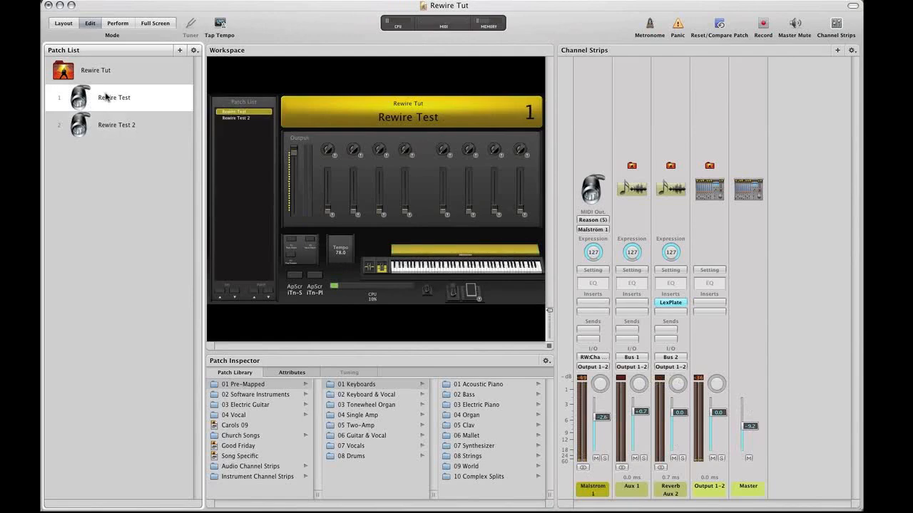
pyautogui.click(117, 125)
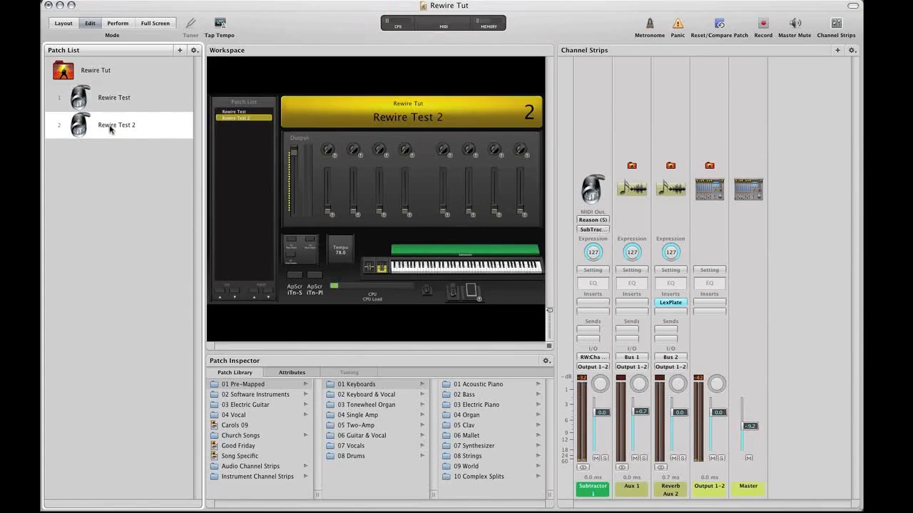
pyautogui.click(114, 97)
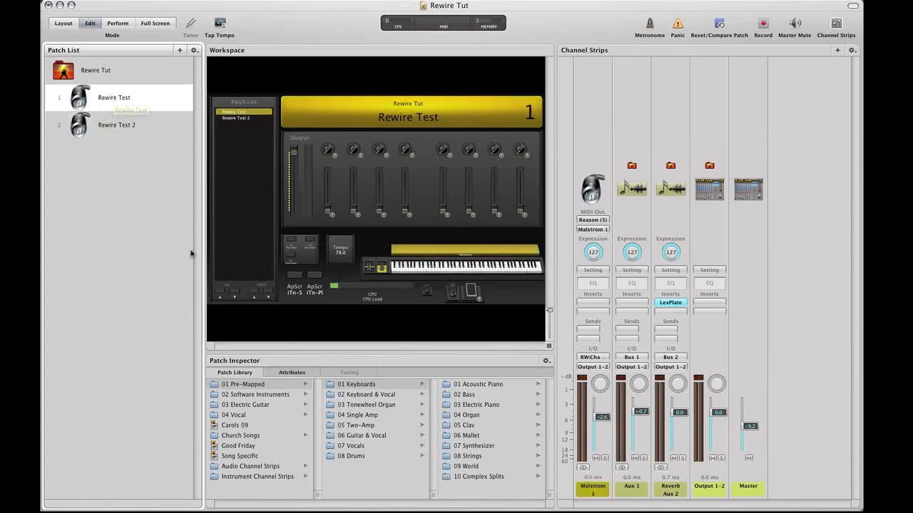
pyautogui.moveTo(119, 126)
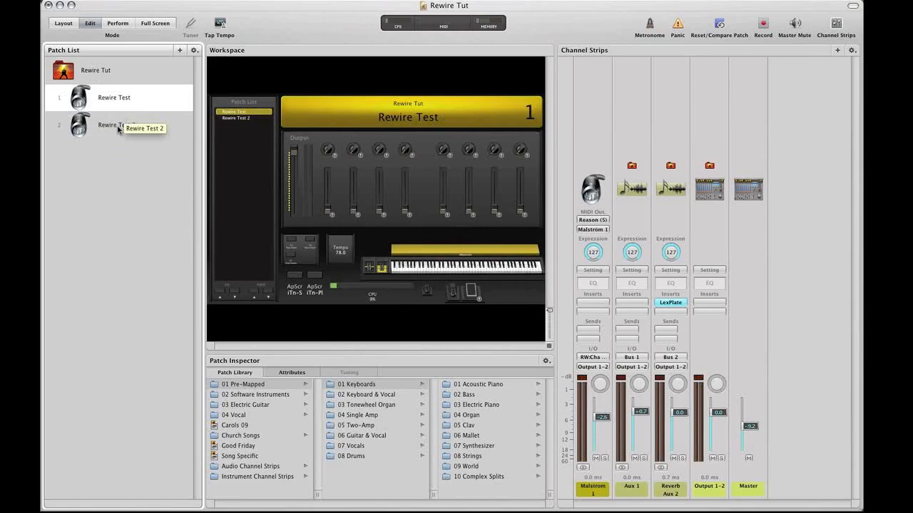
pyautogui.click(114, 125)
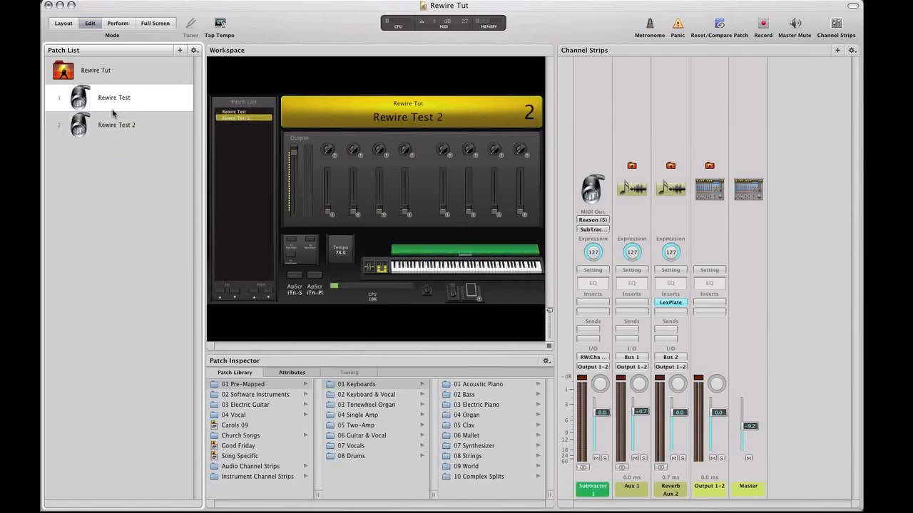
# Bring Reason's Rewire Tutorial rack forward showing the Malström and Subtractor panels.
pyautogui.click(111, 97)
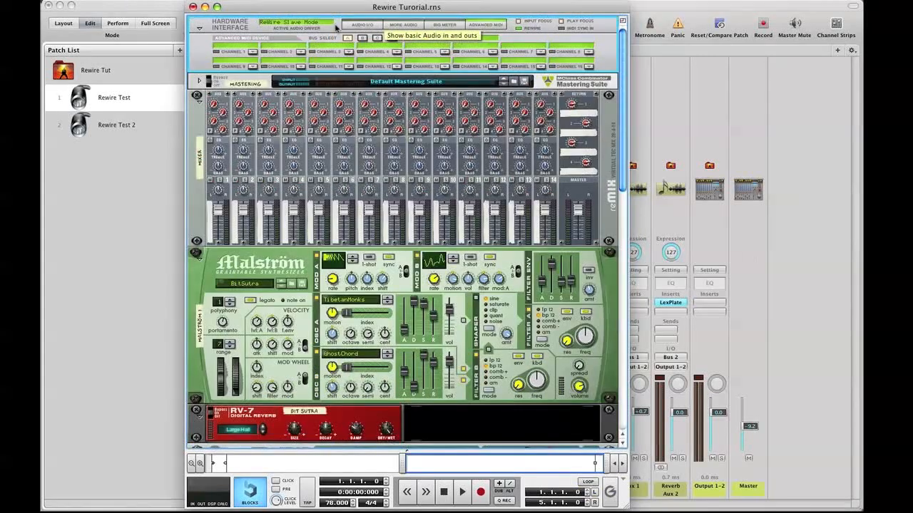
pyautogui.scroll(-3)
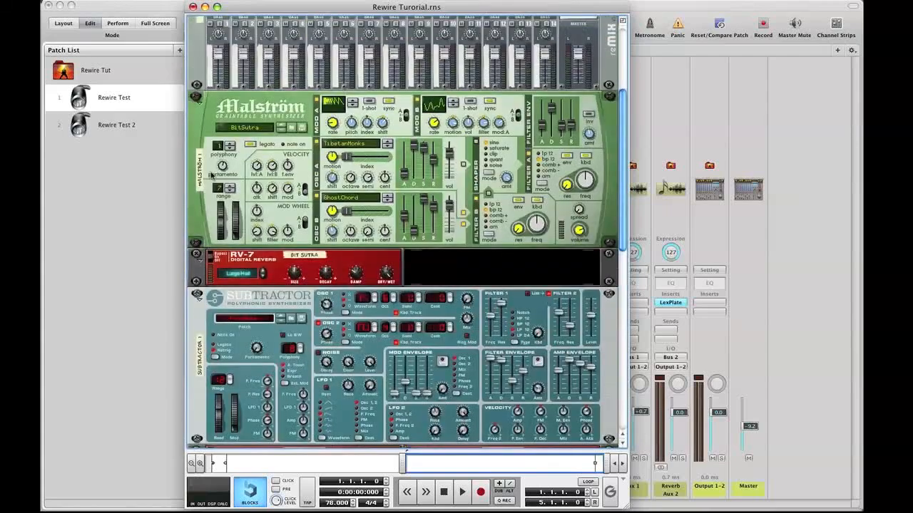